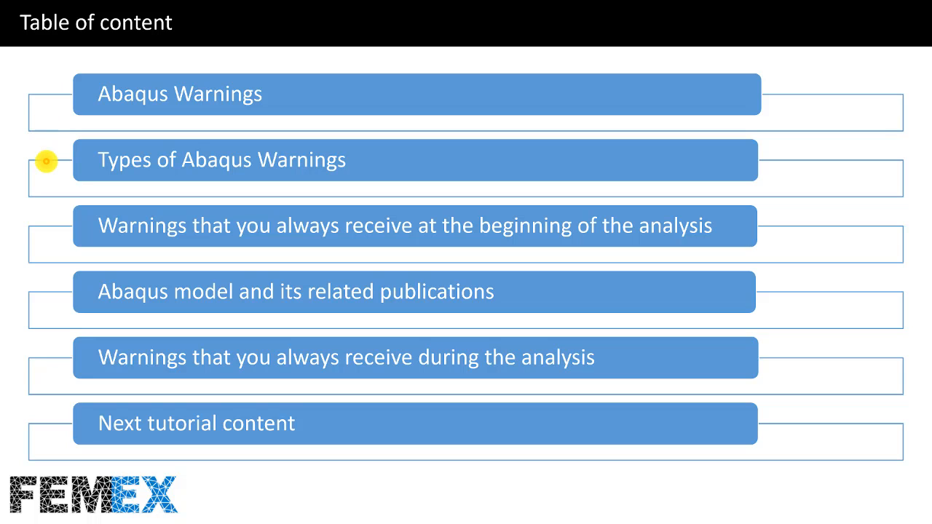
{"action": "mouse_move", "coordinate": [53, 231]}
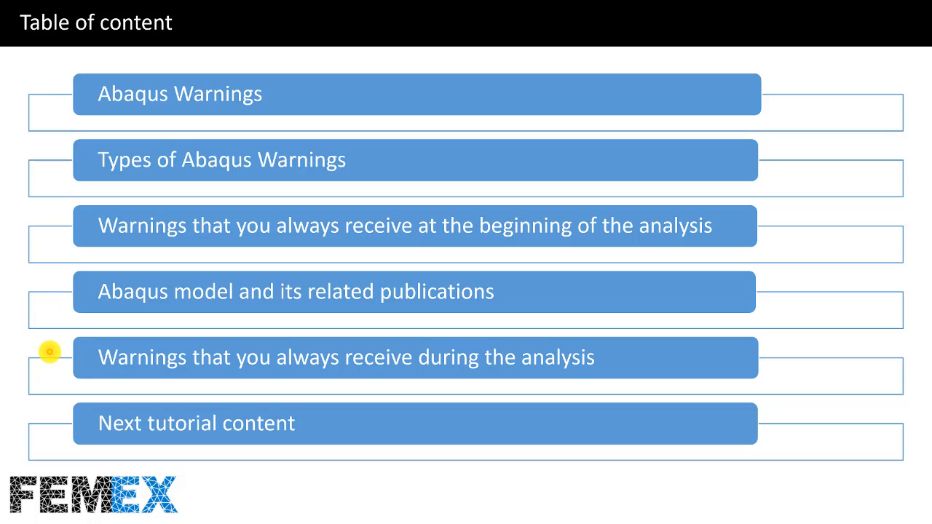
{"action": "mouse_move", "coordinate": [50, 416]}
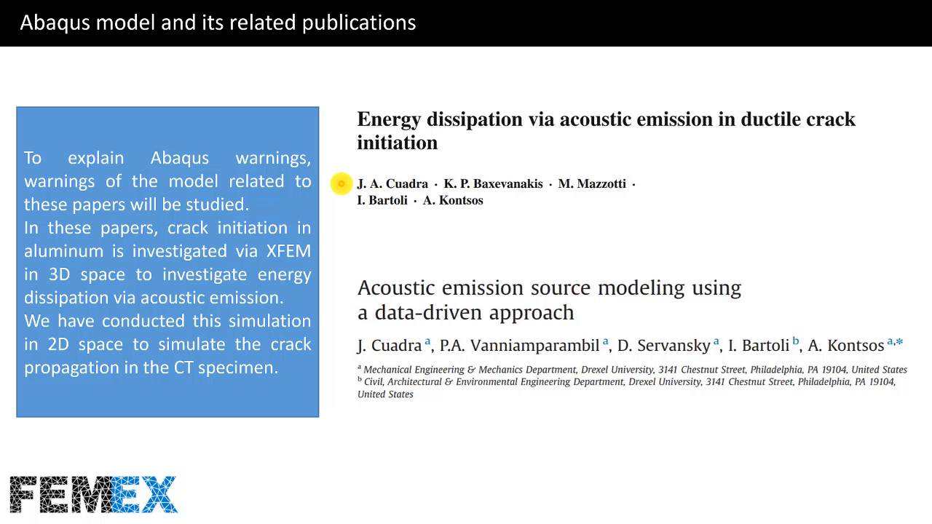
Open the first linked paper from the related-publications slide as a PDF in the browser
{"action": "left_click", "coordinate": [341, 183]}
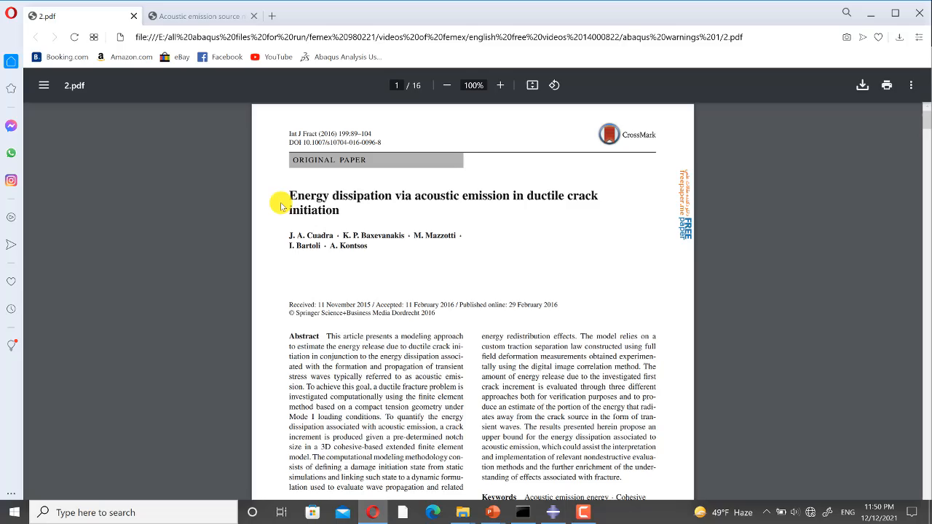
Scroll 2.pdf from its title page down to the concluding remarks and references on page 14
{"action": "scroll", "scroll_direction": "down", "scroll_amount": 3}
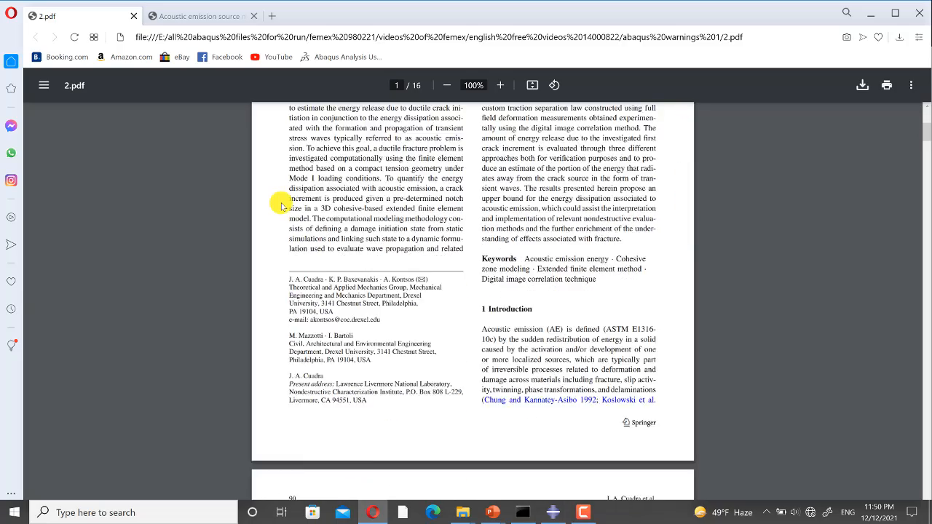
{"action": "scroll", "scroll_direction": "down", "scroll_amount": 3}
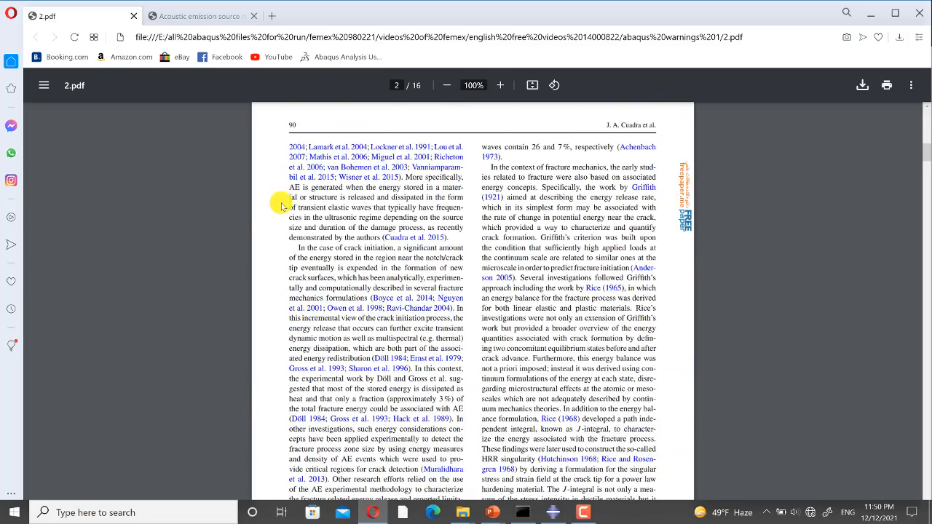
{"action": "scroll", "scroll_direction": "down", "scroll_amount": 3}
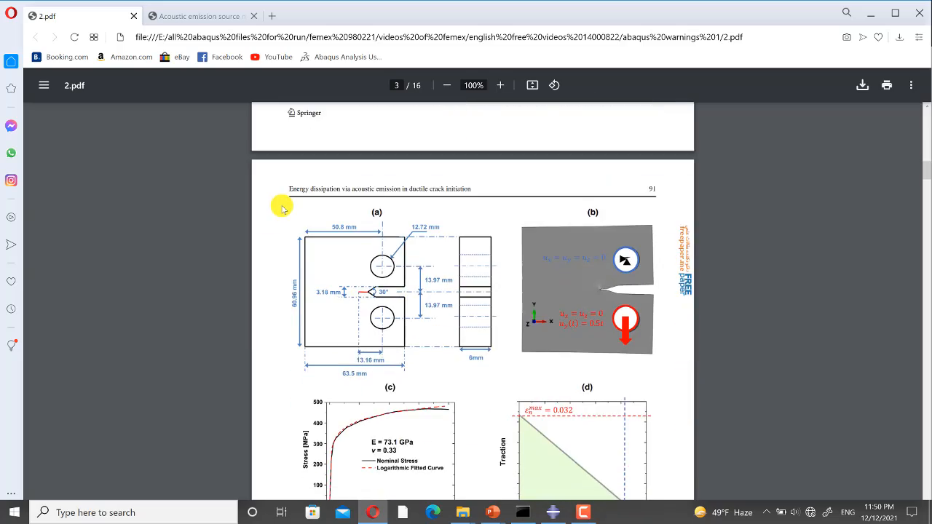
{"action": "scroll", "scroll_direction": "down", "scroll_amount": 3}
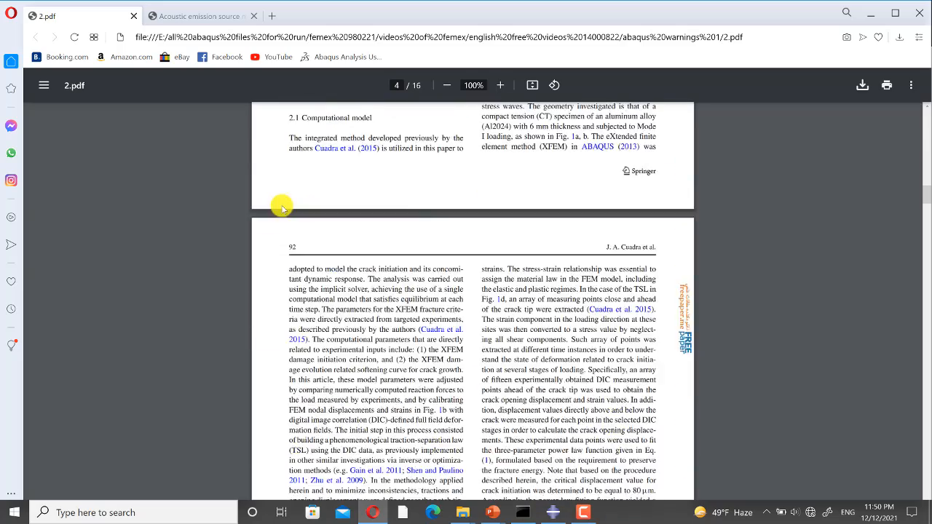
{"action": "scroll", "scroll_direction": "down", "scroll_amount": 3}
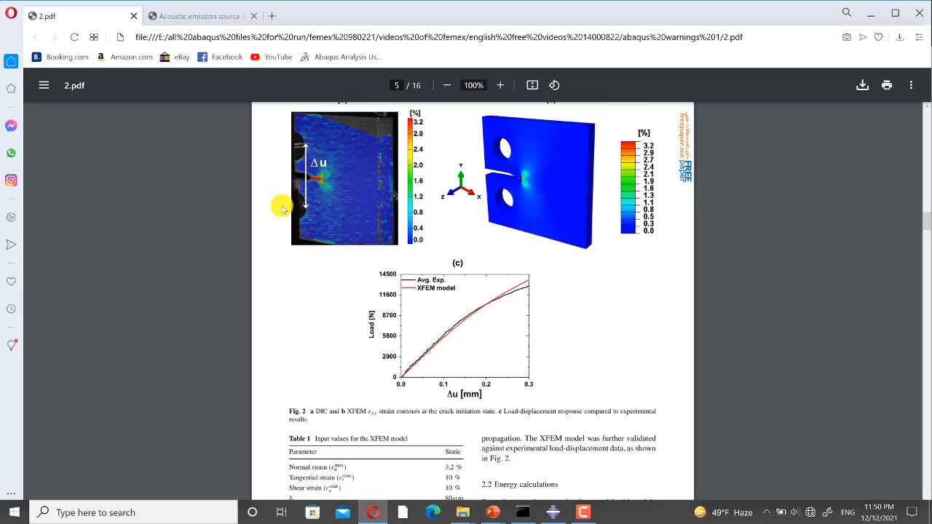
{"action": "scroll", "scroll_direction": "down", "scroll_amount": 3}
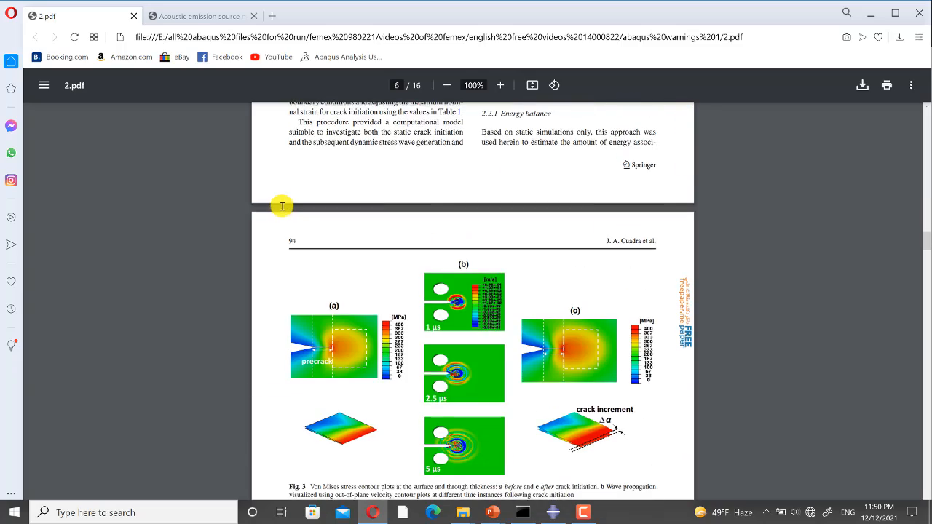
{"action": "scroll", "scroll_direction": "down", "scroll_amount": 3}
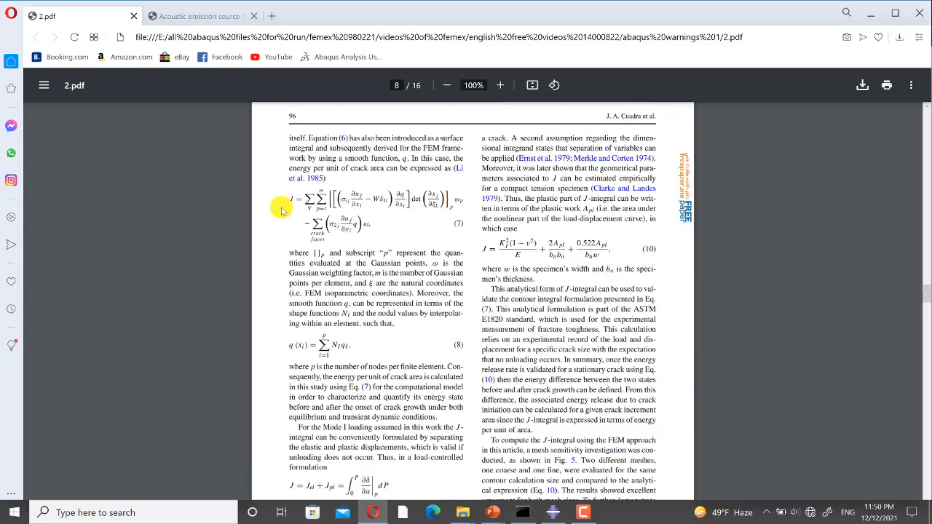
{"action": "scroll", "scroll_direction": "down", "scroll_amount": 3}
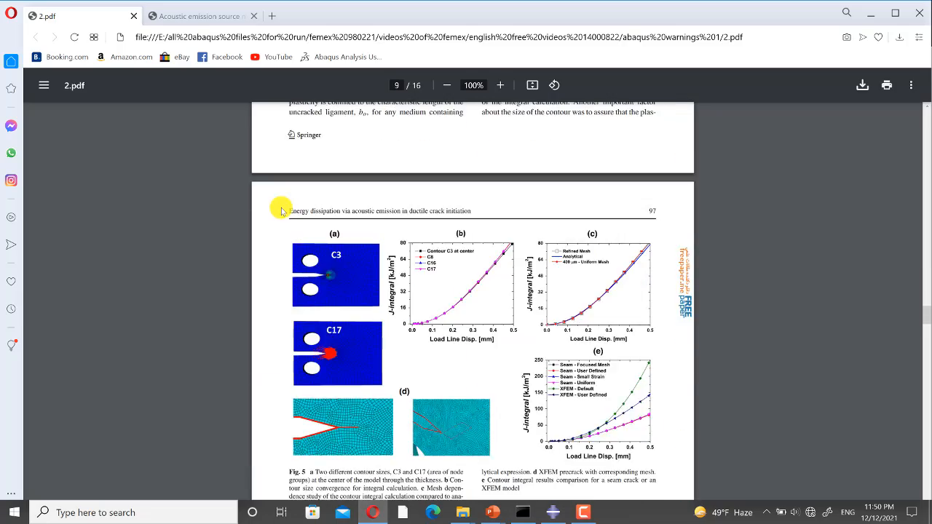
{"action": "scroll", "scroll_direction": "down", "scroll_amount": 3}
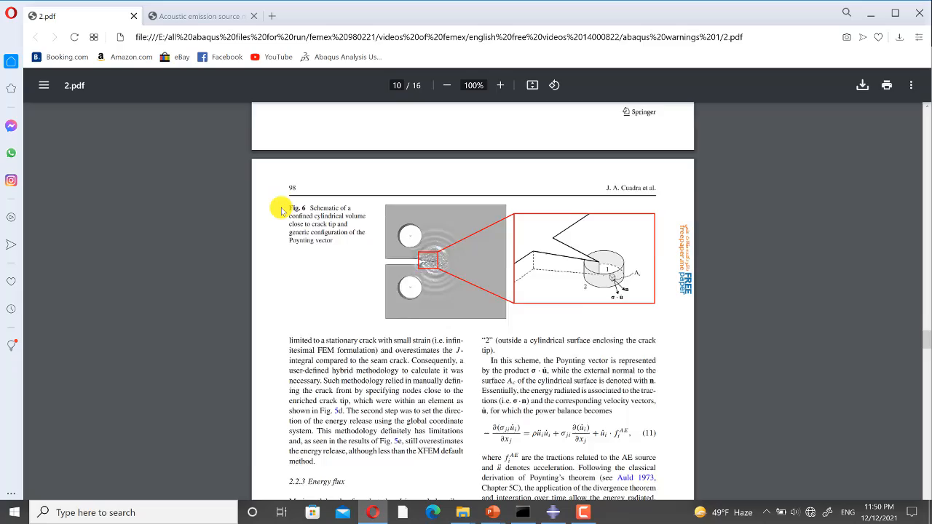
{"action": "scroll", "scroll_direction": "down", "scroll_amount": 3}
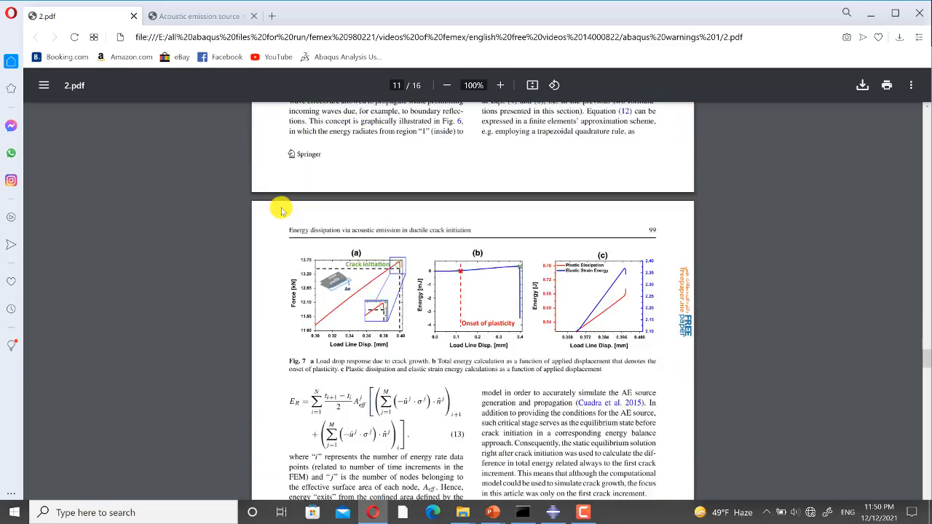
{"action": "scroll", "scroll_direction": "down", "scroll_amount": 3}
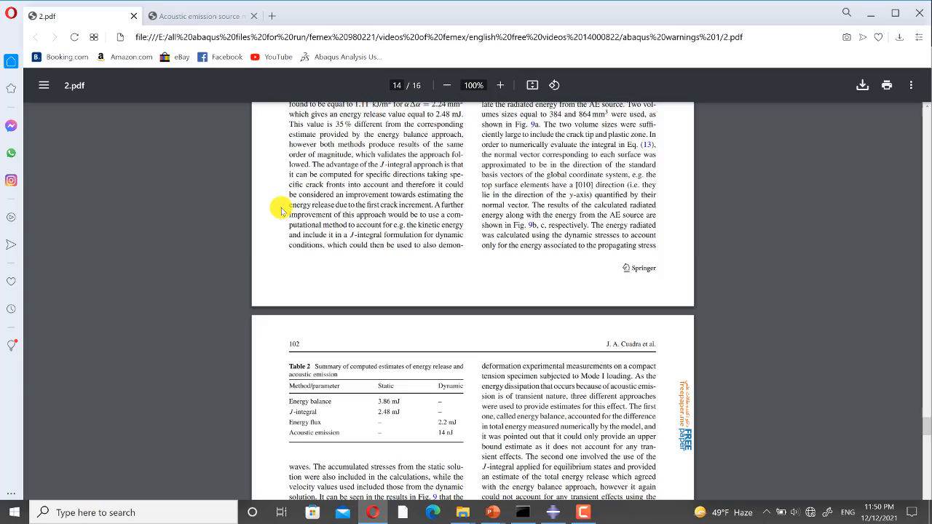
{"action": "scroll", "scroll_direction": "down", "scroll_amount": 3}
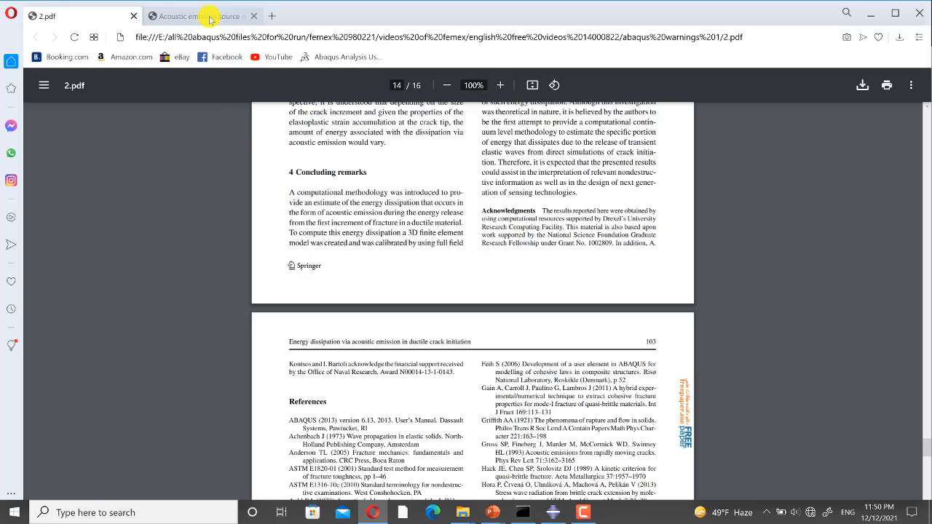
Switch to the acoustic emission source modeling paper and scroll down to its waveform and frequency plots on page 12
{"action": "left_click", "coordinate": [197, 15]}
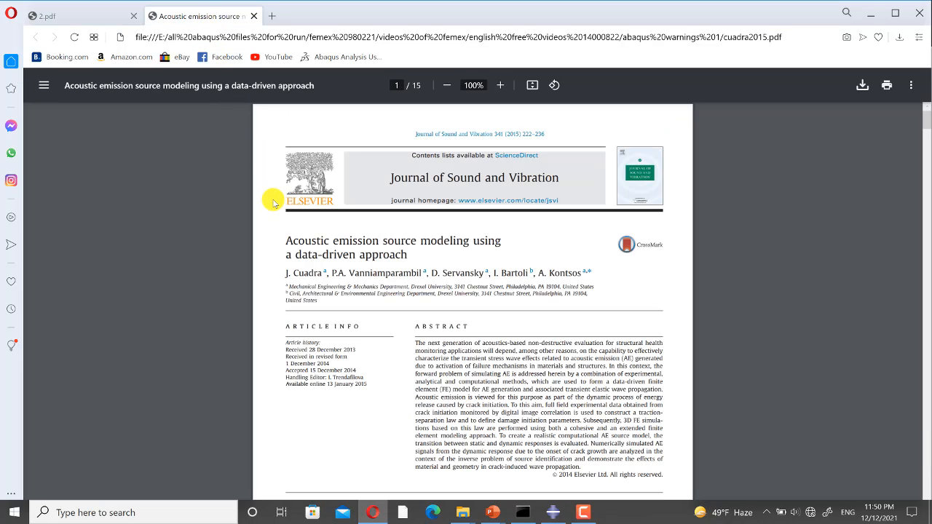
{"action": "scroll", "scroll_direction": "down", "scroll_amount": 3}
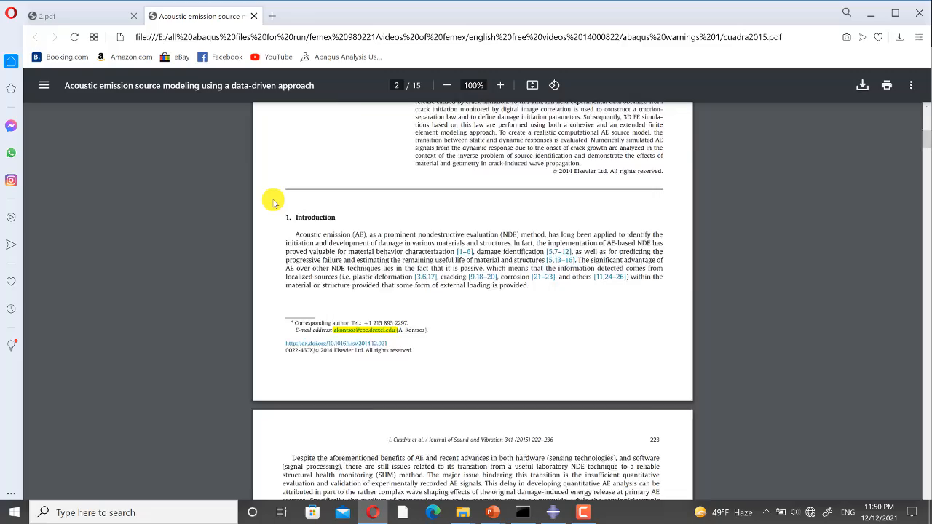
{"action": "scroll", "scroll_direction": "down", "scroll_amount": 3}
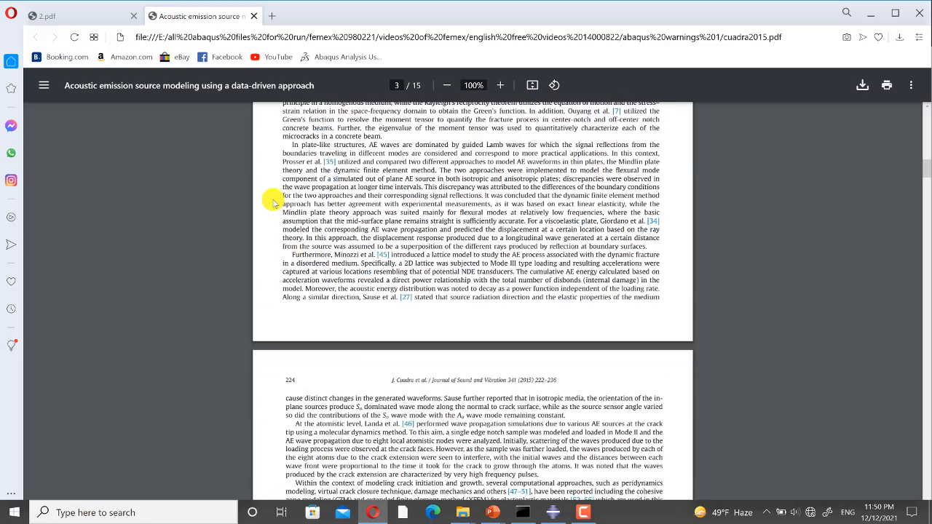
{"action": "scroll", "scroll_direction": "down", "scroll_amount": 3}
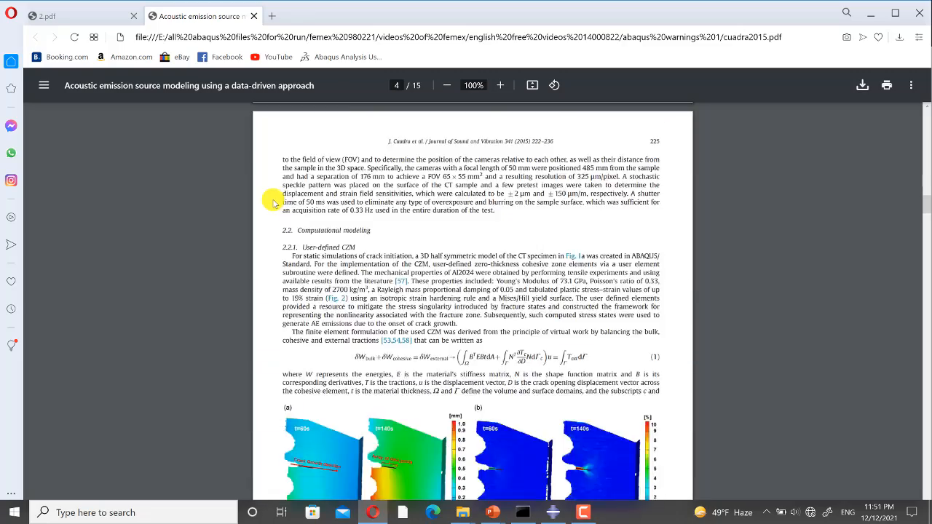
{"action": "scroll", "scroll_direction": "down", "scroll_amount": 3}
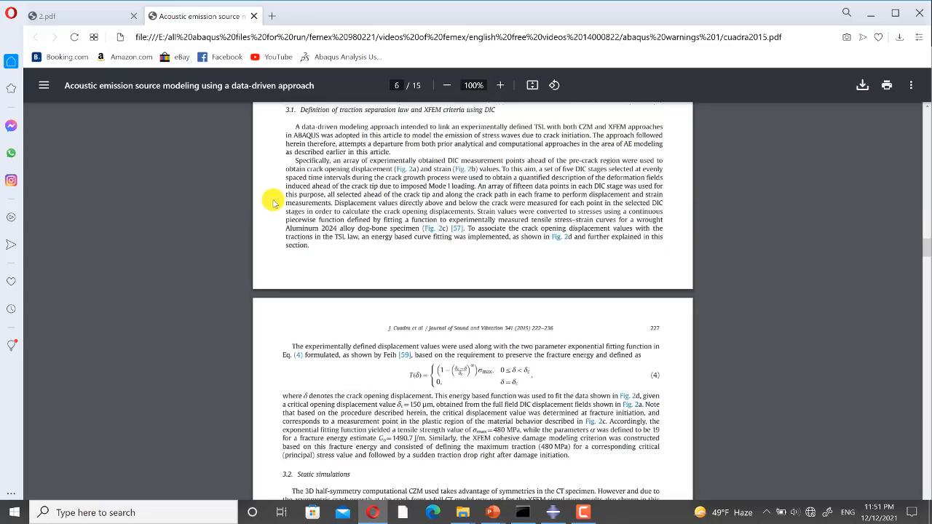
{"action": "scroll", "scroll_direction": "down", "scroll_amount": 3}
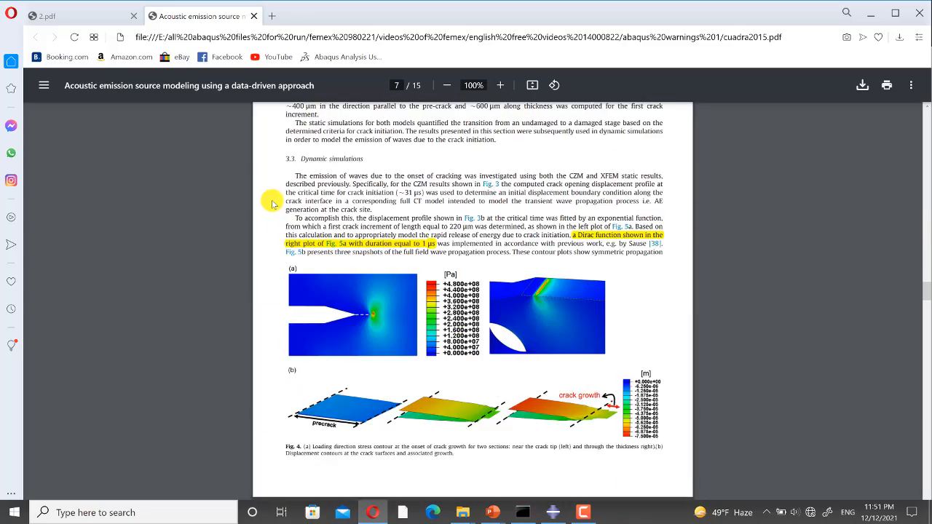
{"action": "scroll", "scroll_direction": "down", "scroll_amount": 3}
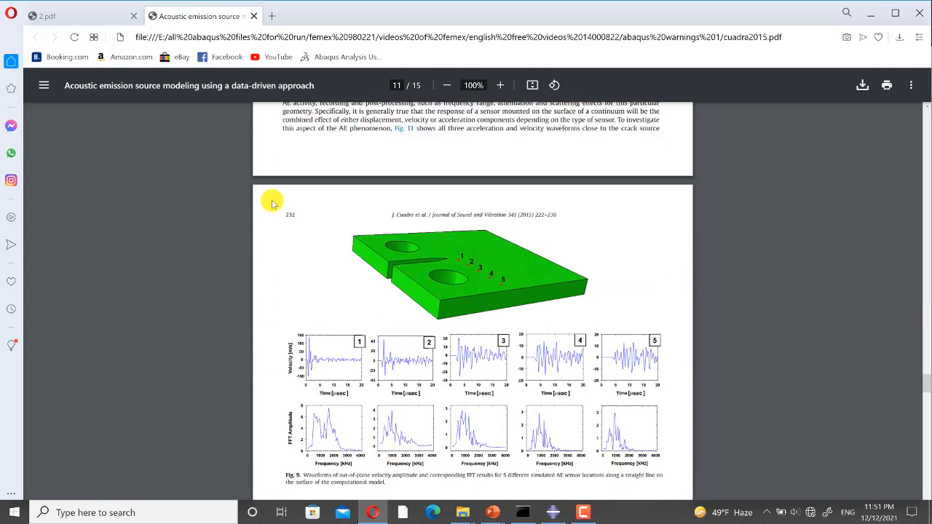
{"action": "scroll", "scroll_direction": "down", "scroll_amount": 3}
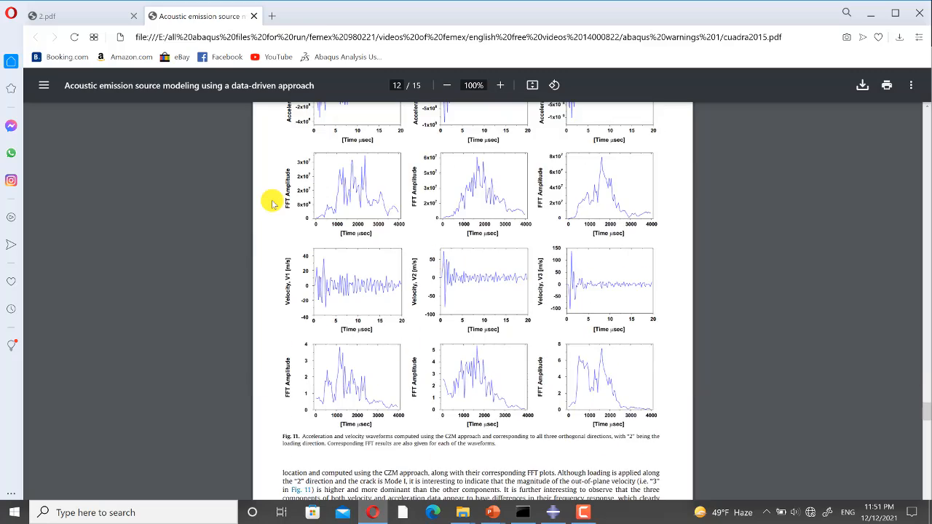
{"action": "scroll", "scroll_direction": "down", "scroll_amount": 3}
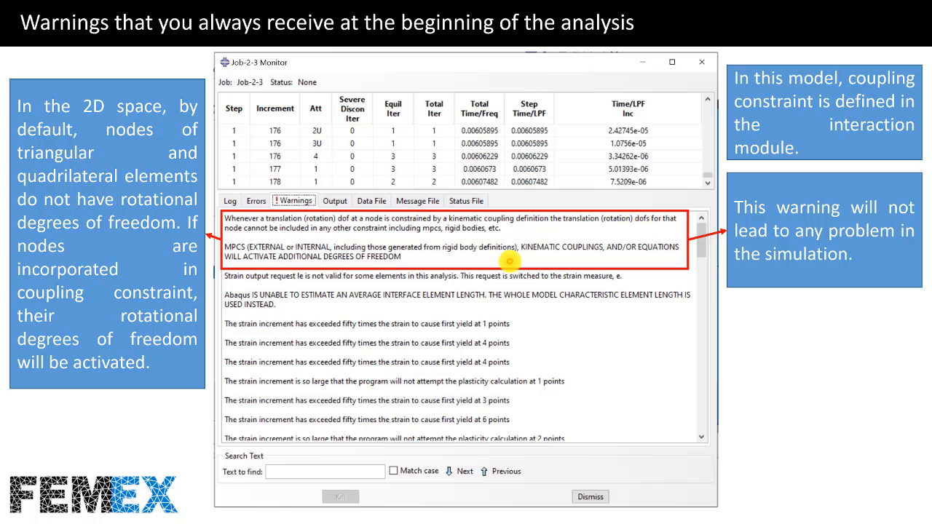
{"action": "mouse_move", "coordinate": [207, 363]}
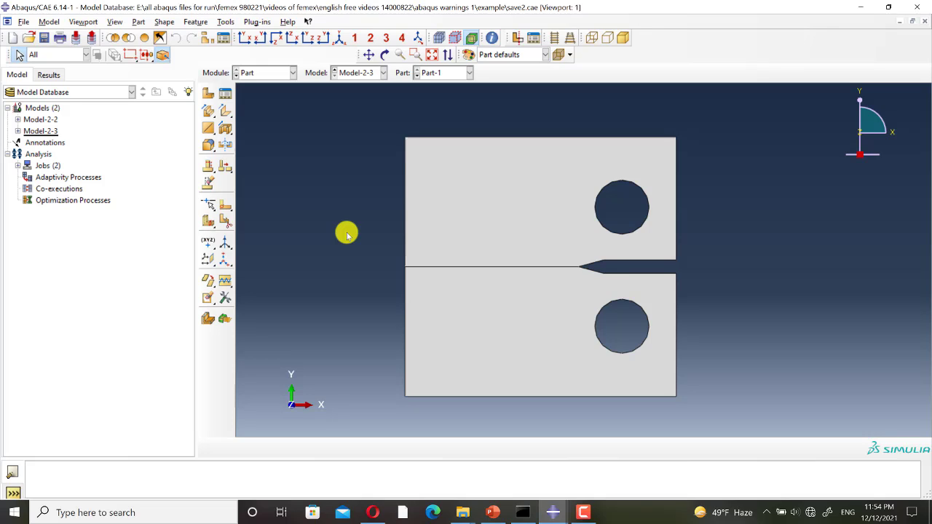
{"action": "mouse_move", "coordinate": [272, 76]}
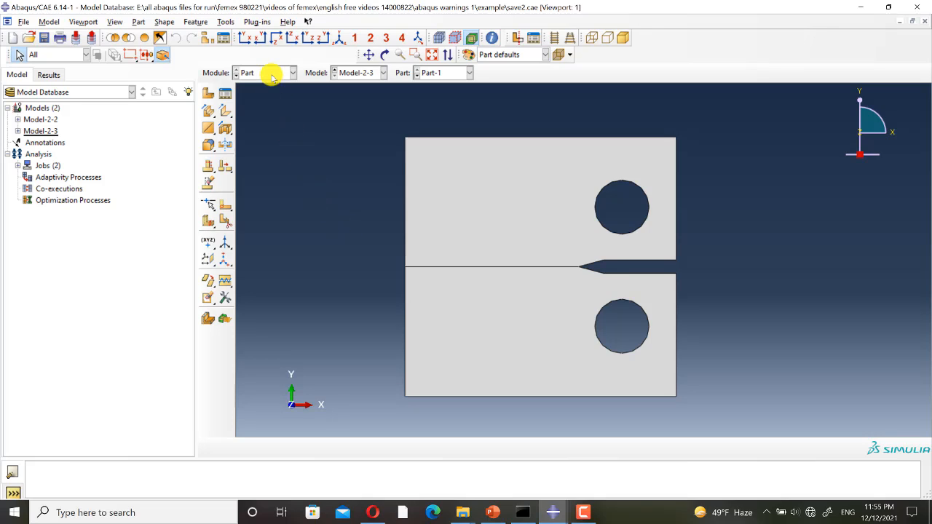
Open the Module list to move toward the Property module and its Material Manager
{"action": "left_click", "coordinate": [288, 72]}
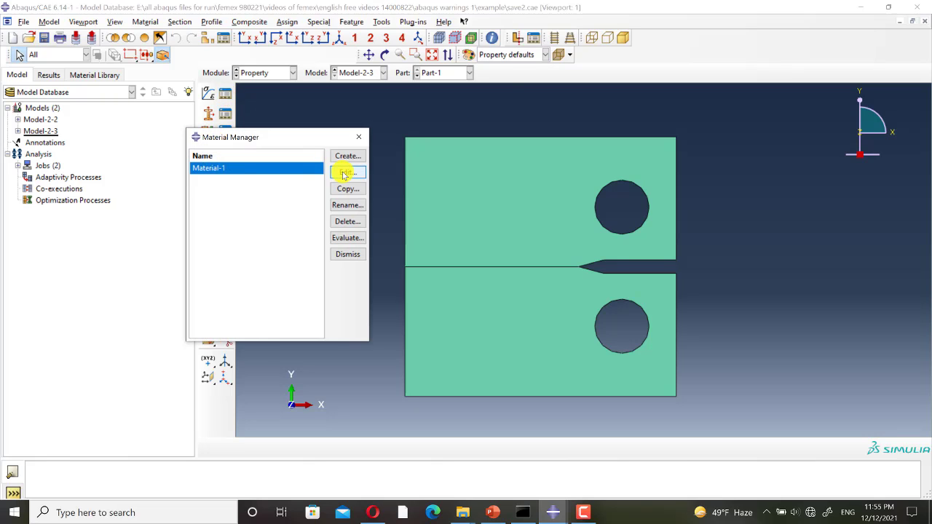
Review Material-1's elastic, plastic, Maxps damage and damage evolution data, then close the material editors
{"action": "left_click", "coordinate": [346, 172]}
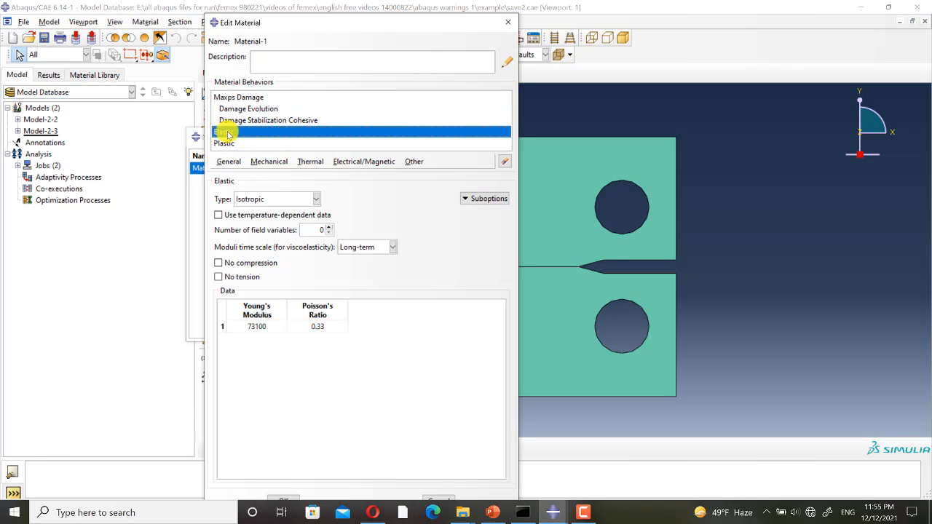
{"action": "left_click", "coordinate": [229, 131]}
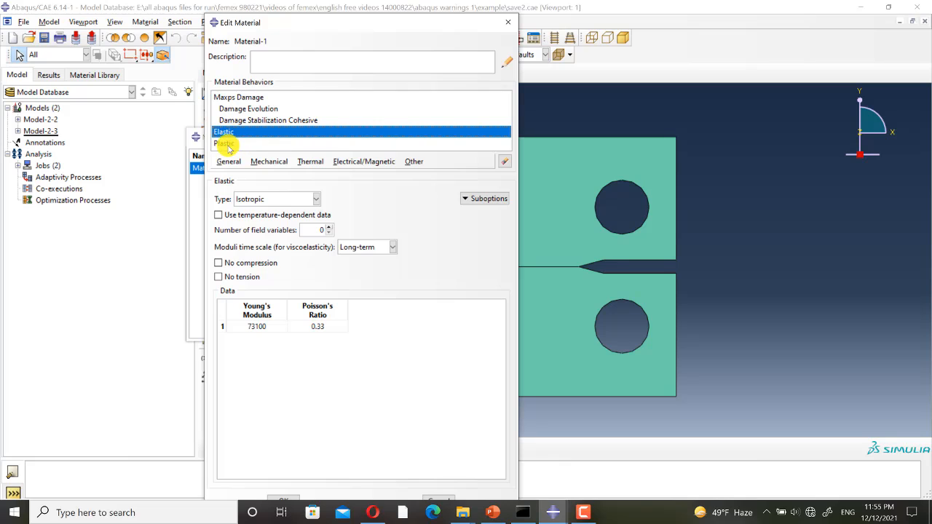
{"action": "left_click", "coordinate": [228, 142]}
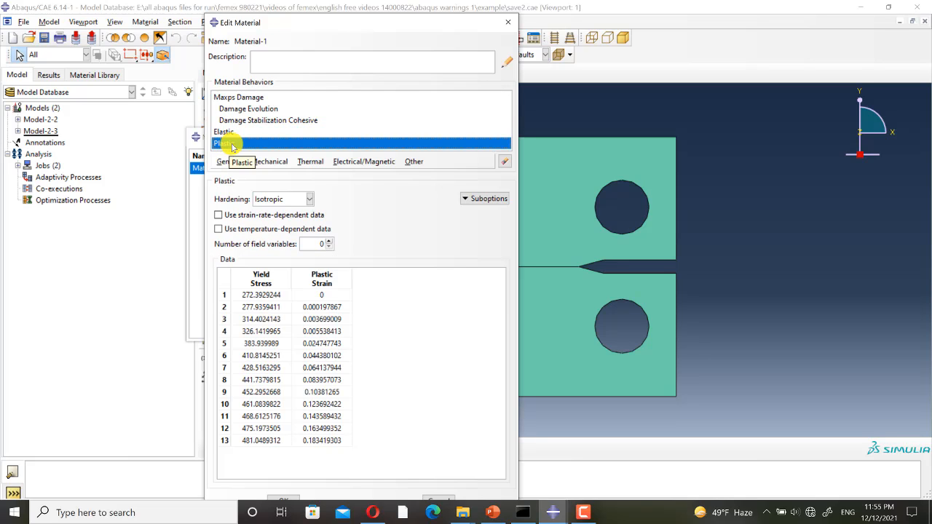
{"action": "left_click", "coordinate": [239, 97]}
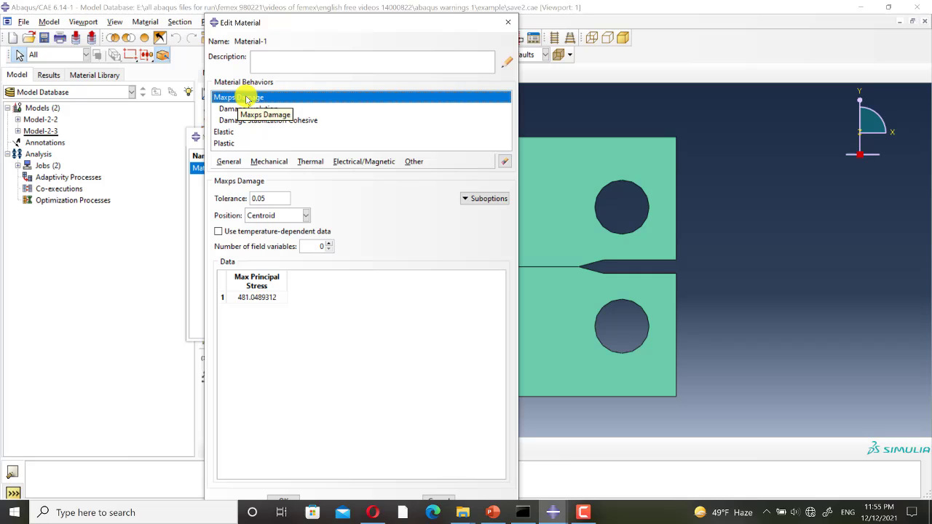
{"action": "left_click", "coordinate": [259, 107]}
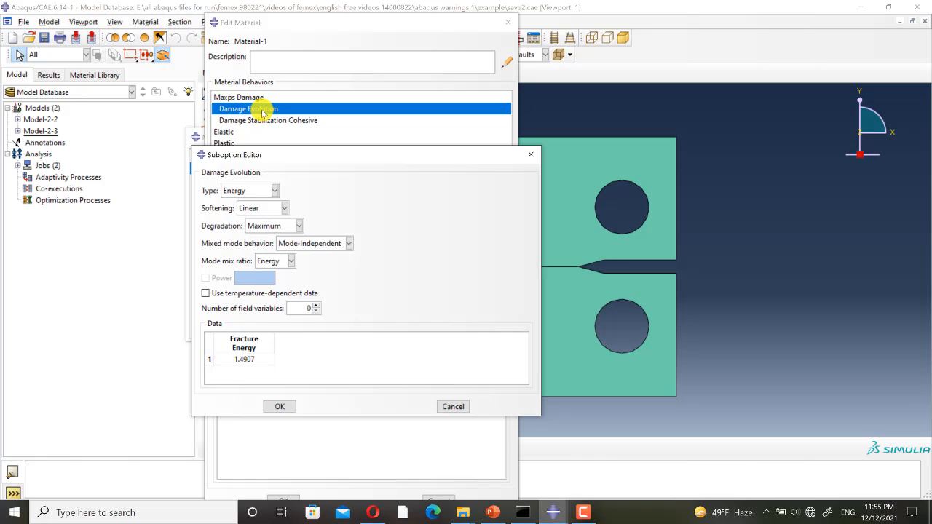
{"action": "mouse_move", "coordinate": [288, 128]}
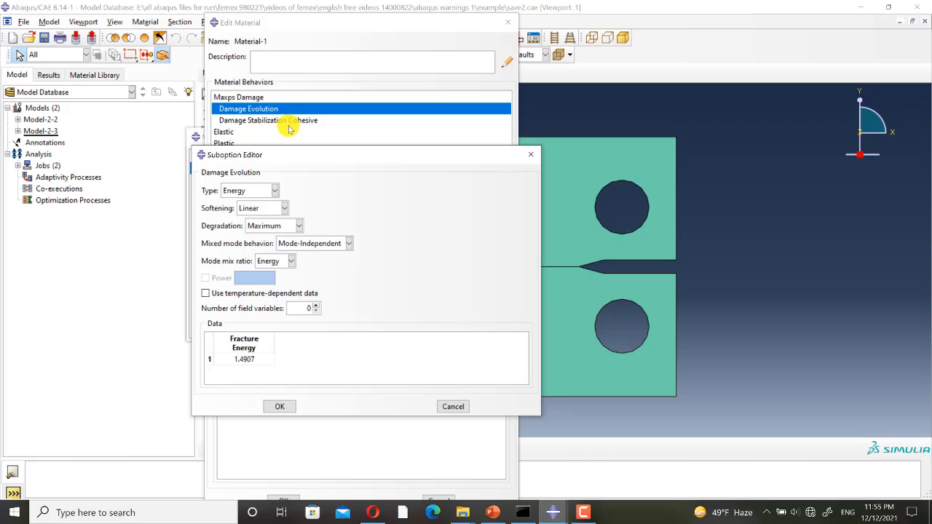
{"action": "left_click", "coordinate": [280, 407]}
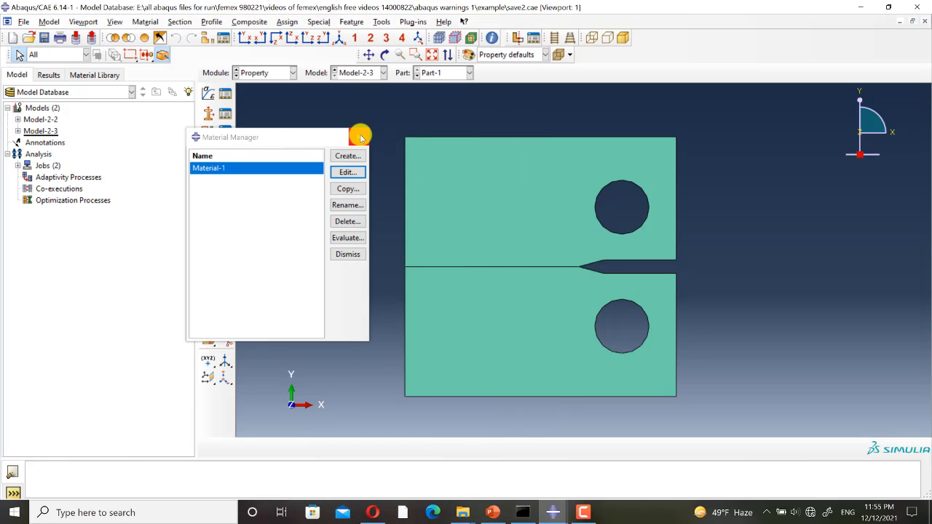
{"action": "left_click", "coordinate": [262, 73]}
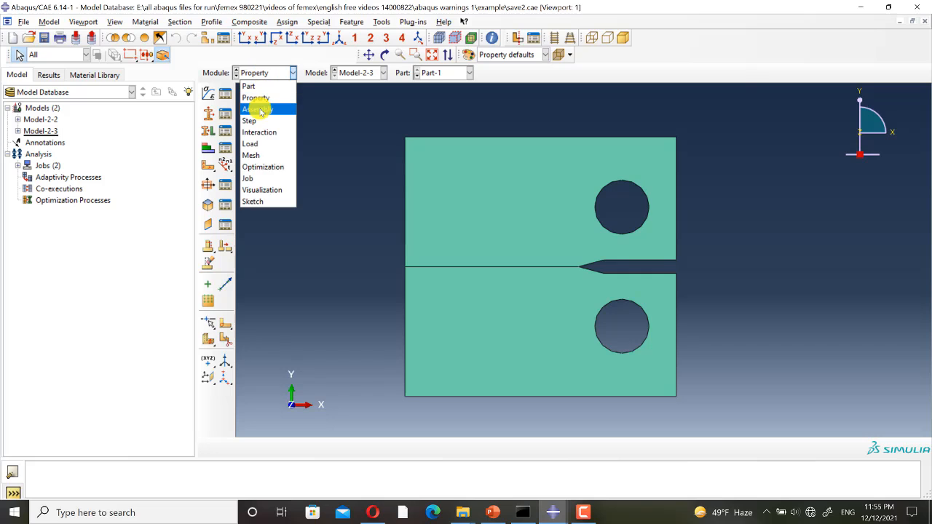
Show the assembled plate with its reference points in the Assembly module
{"action": "left_click", "coordinate": [254, 108]}
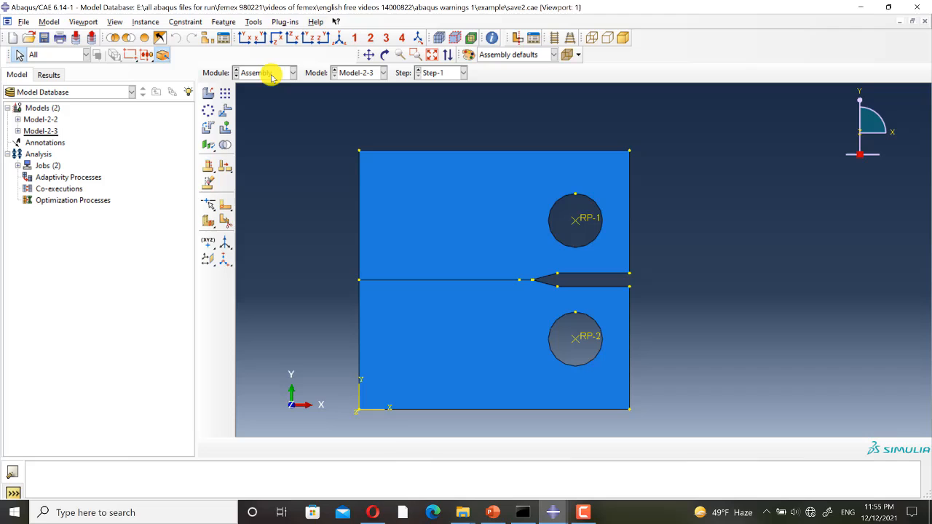
{"action": "left_click", "coordinate": [269, 73]}
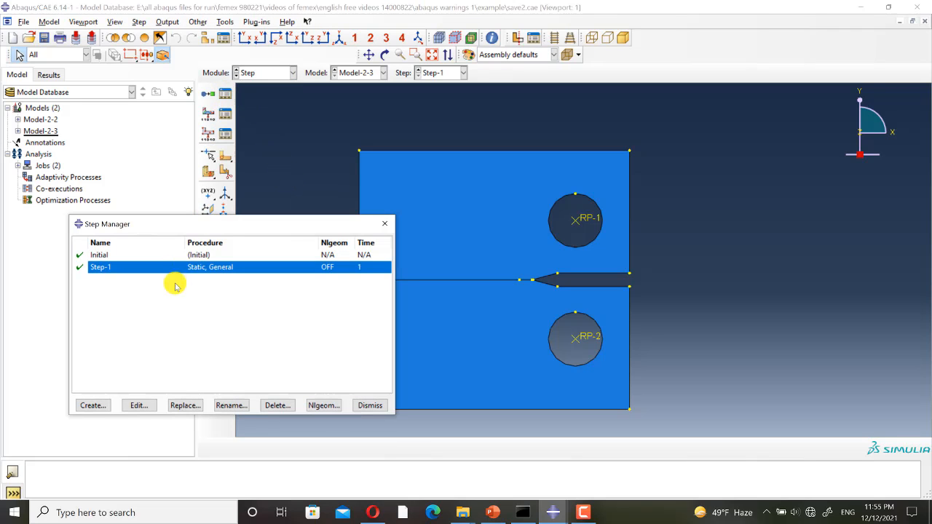
Review Step-1's Static, General basic and solver settings and close the editor without changes
{"action": "left_click", "coordinate": [137, 405]}
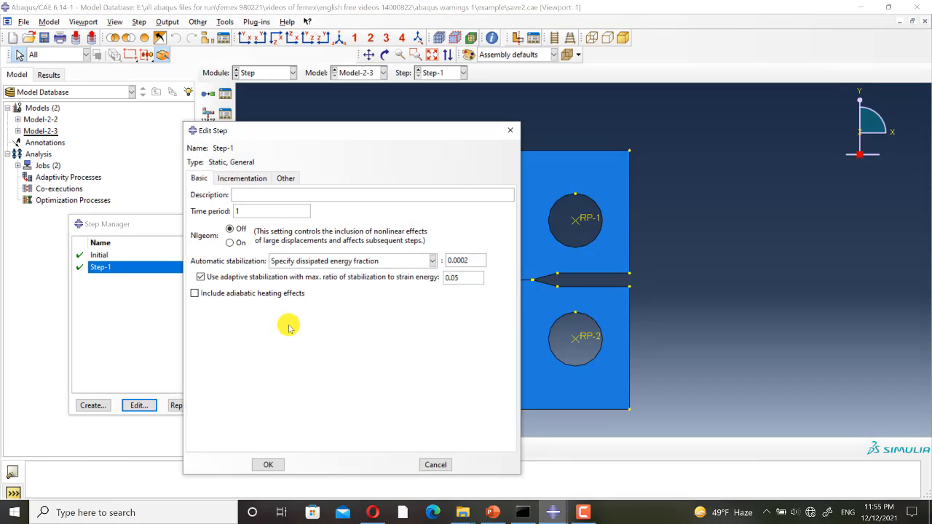
{"action": "mouse_move", "coordinate": [204, 247]}
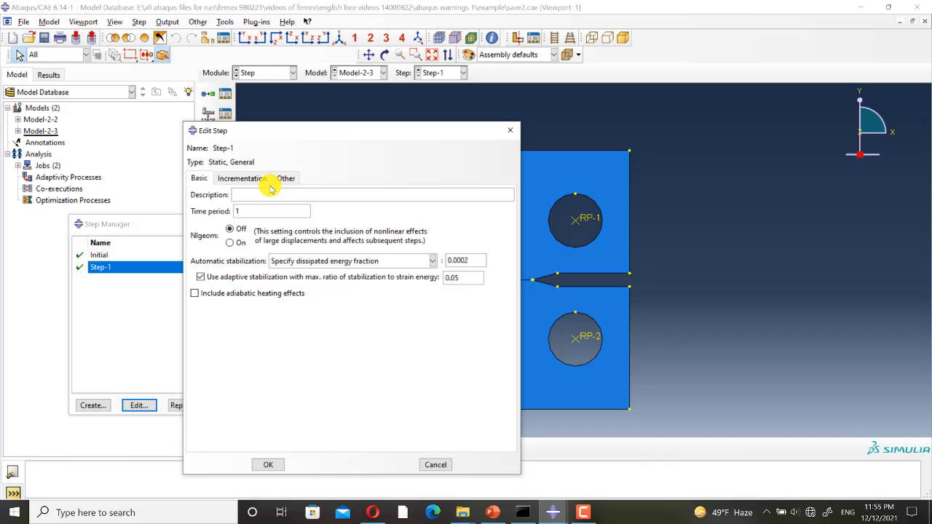
{"action": "left_click", "coordinate": [285, 178]}
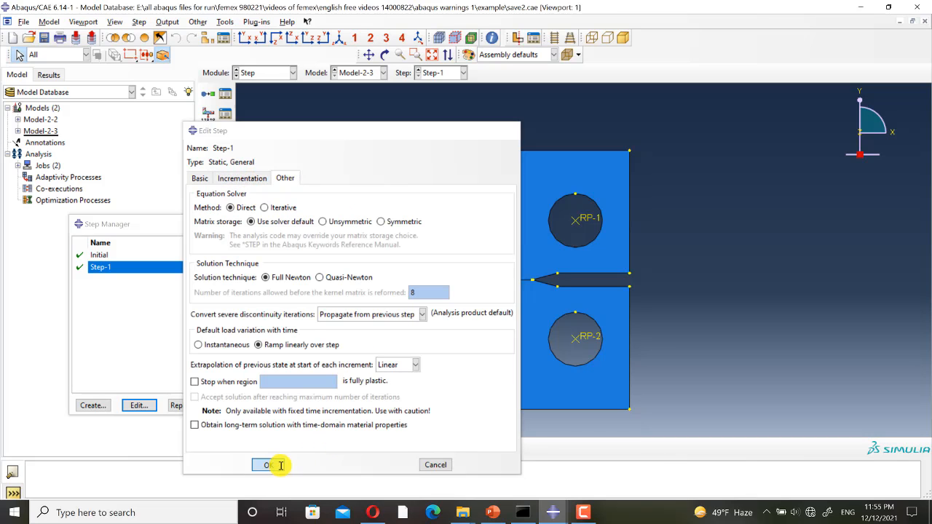
{"action": "left_click", "coordinate": [268, 465]}
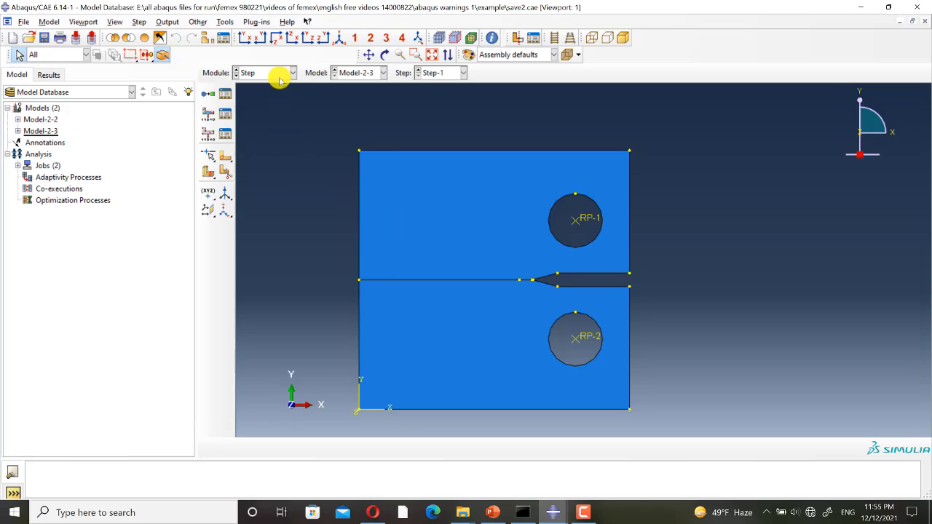
In the Interaction module, review Crack-1's XFEM crack region, location and contact property, then close it
{"action": "left_click", "coordinate": [288, 73]}
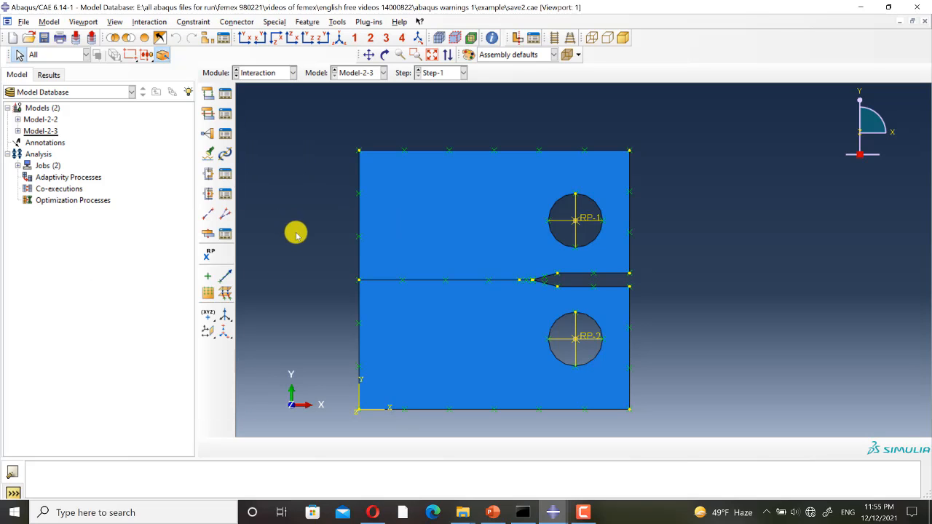
{"action": "left_click", "coordinate": [273, 22]}
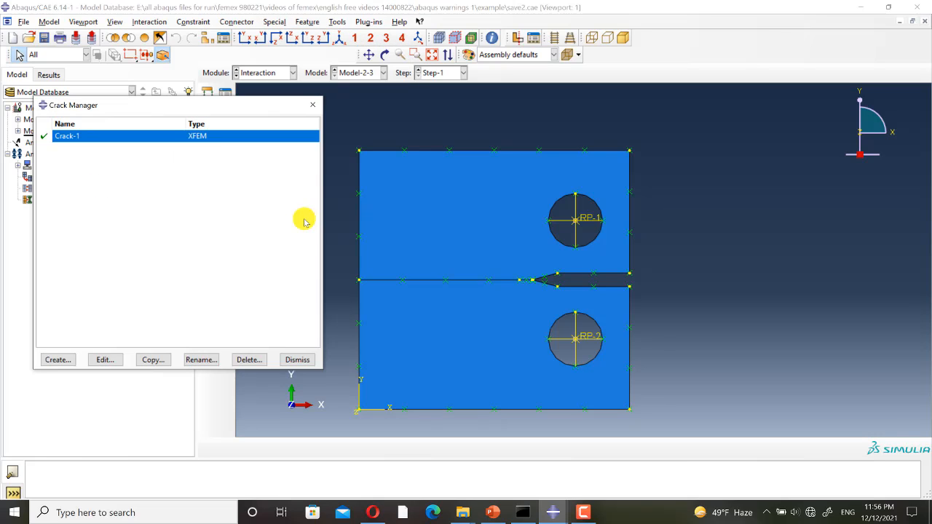
{"action": "left_click", "coordinate": [105, 360]}
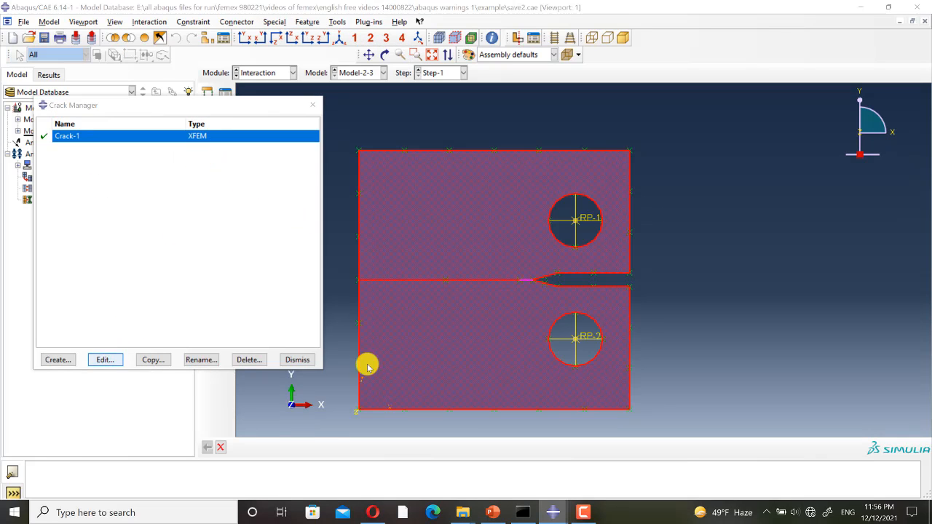
{"action": "left_click", "coordinate": [105, 359]}
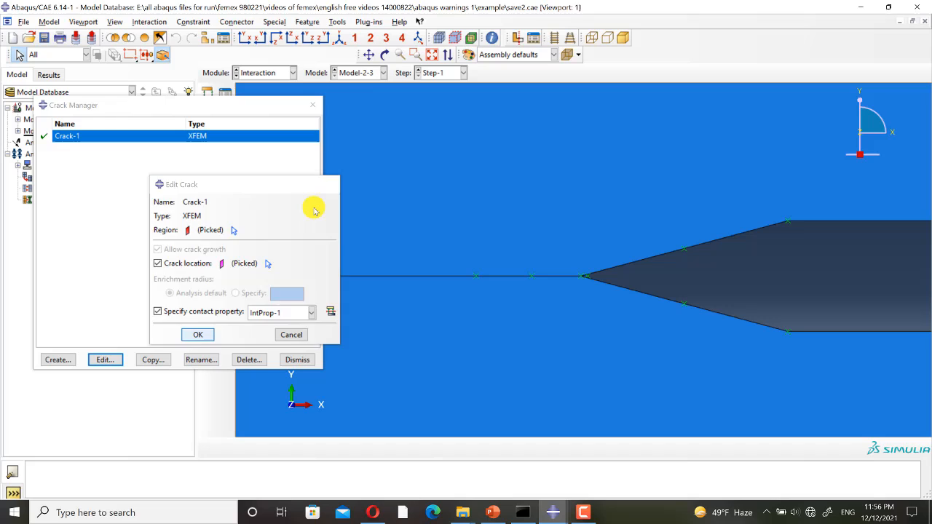
{"action": "left_click", "coordinate": [198, 334]}
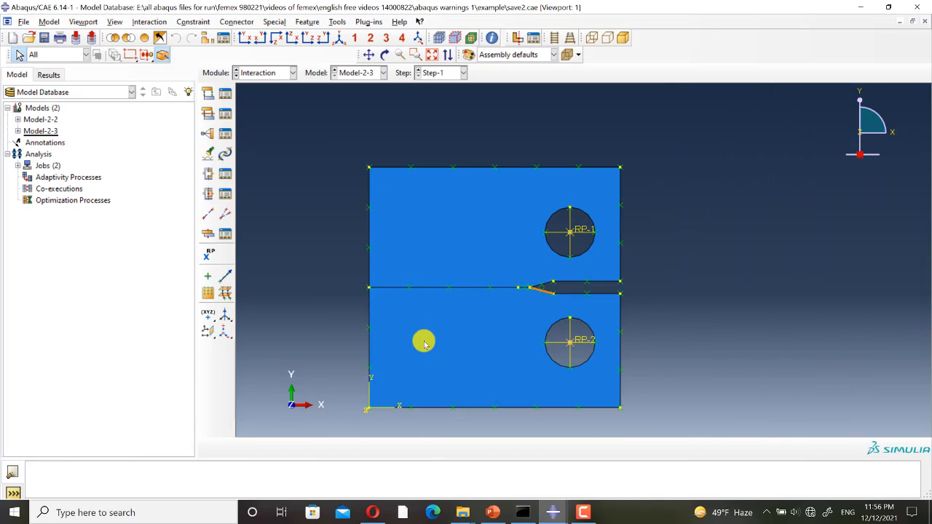
{"action": "mouse_move", "coordinate": [352, 303]}
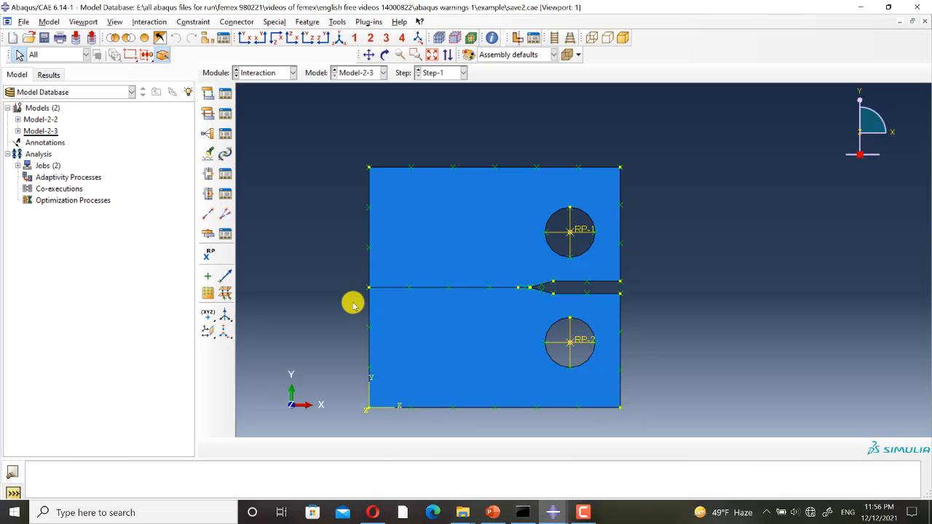
{"action": "mouse_move", "coordinate": [382, 275]}
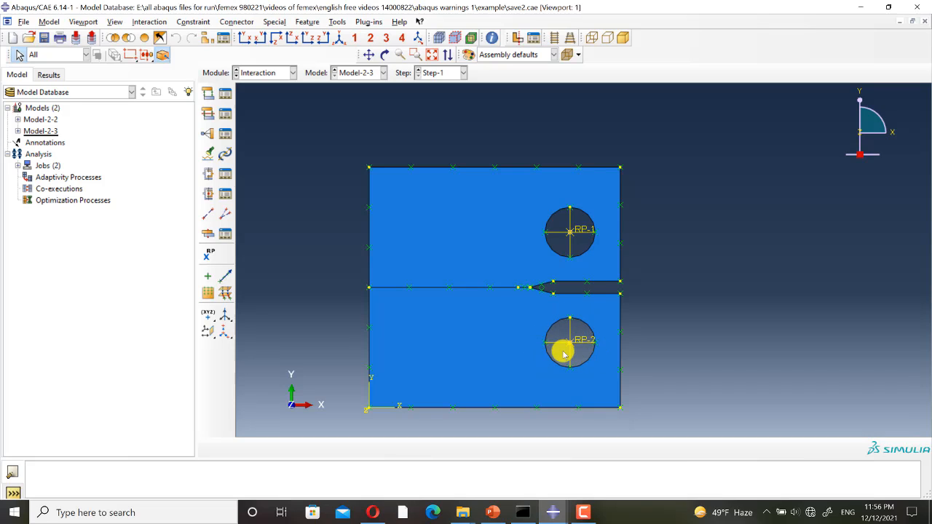
{"action": "mouse_move", "coordinate": [559, 345]}
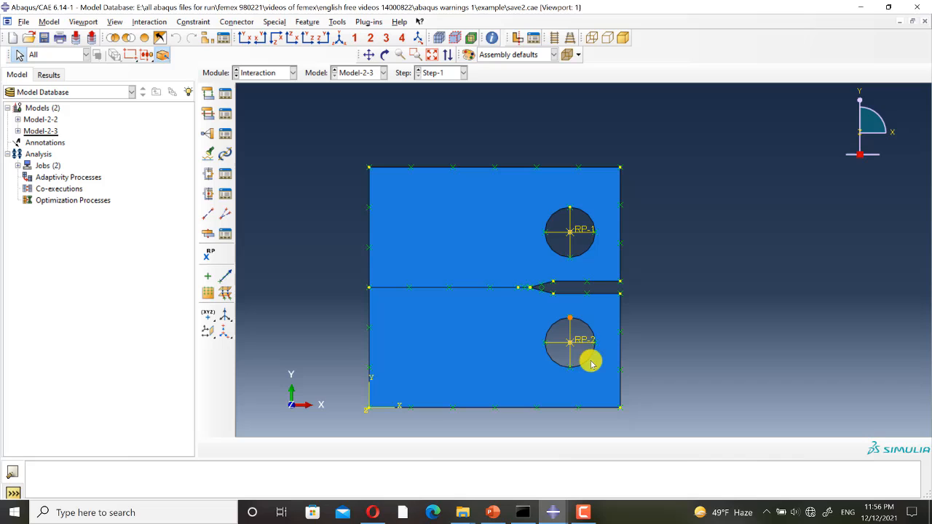
{"action": "mouse_move", "coordinate": [556, 336]}
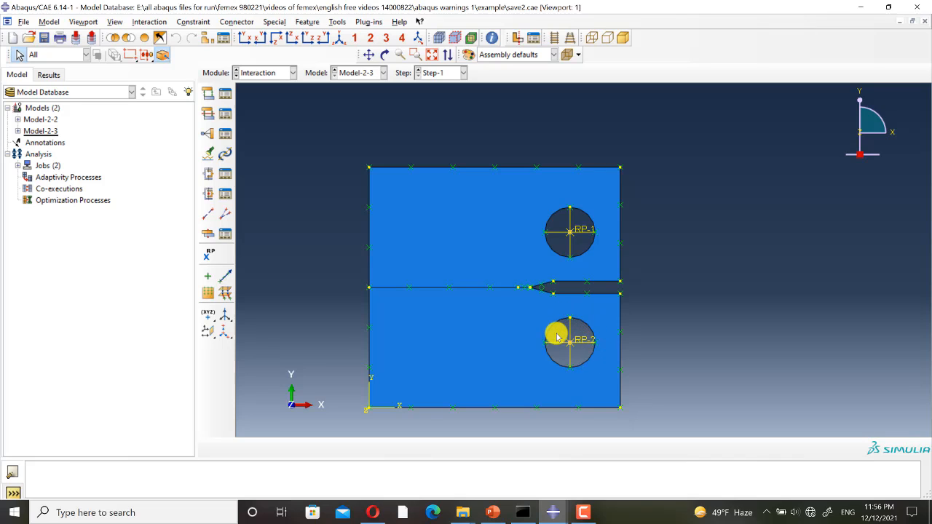
{"action": "left_click", "coordinate": [209, 133]}
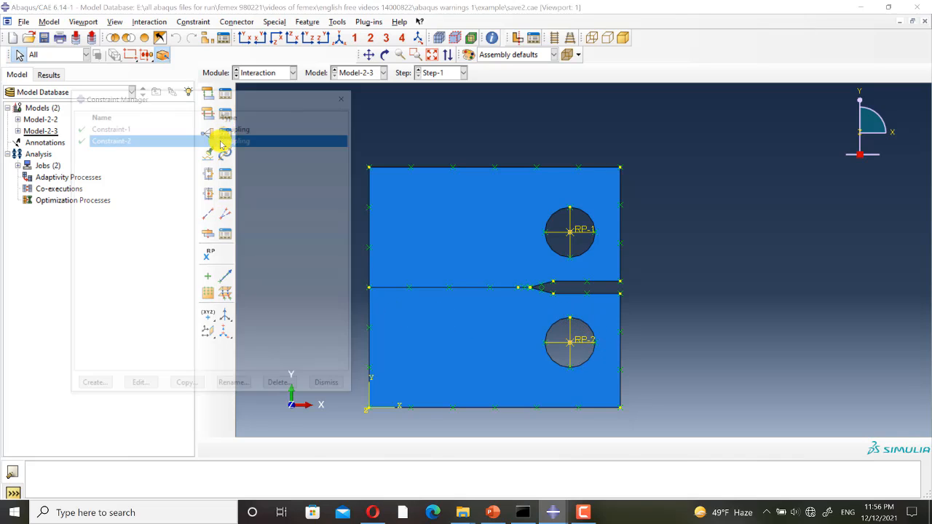
{"action": "left_click", "coordinate": [140, 390]}
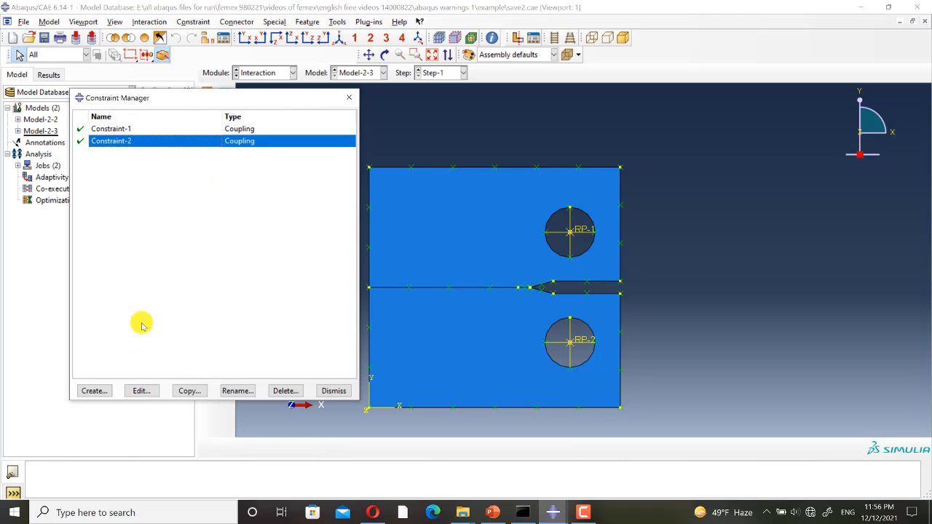
{"action": "left_click", "coordinate": [142, 390]}
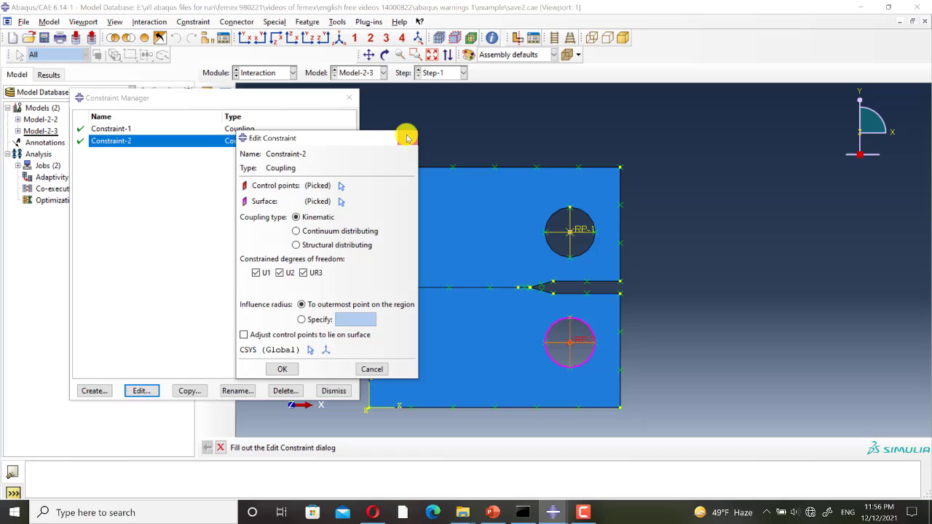
{"action": "left_click", "coordinate": [291, 73]}
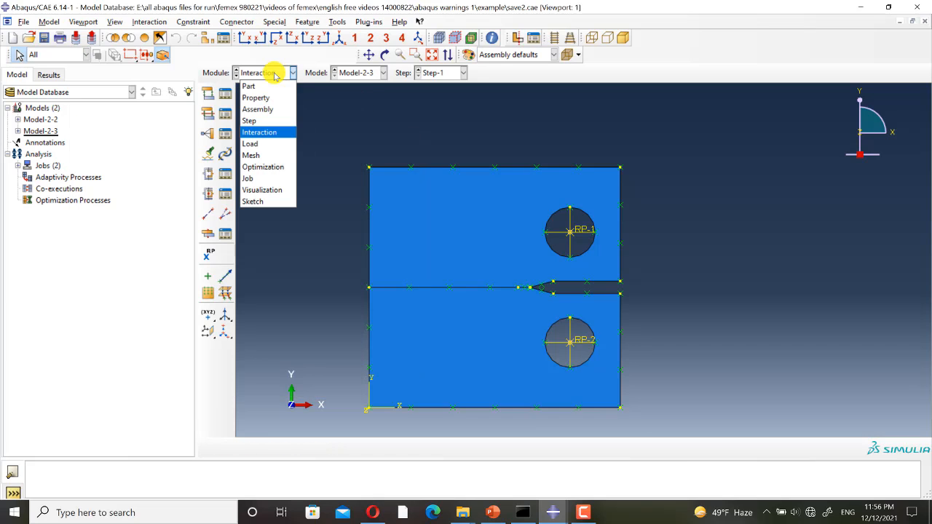
In the Load module, review the U1/U2 displacement values of boundary conditions BC-2 and BC-3
{"action": "left_click", "coordinate": [250, 144]}
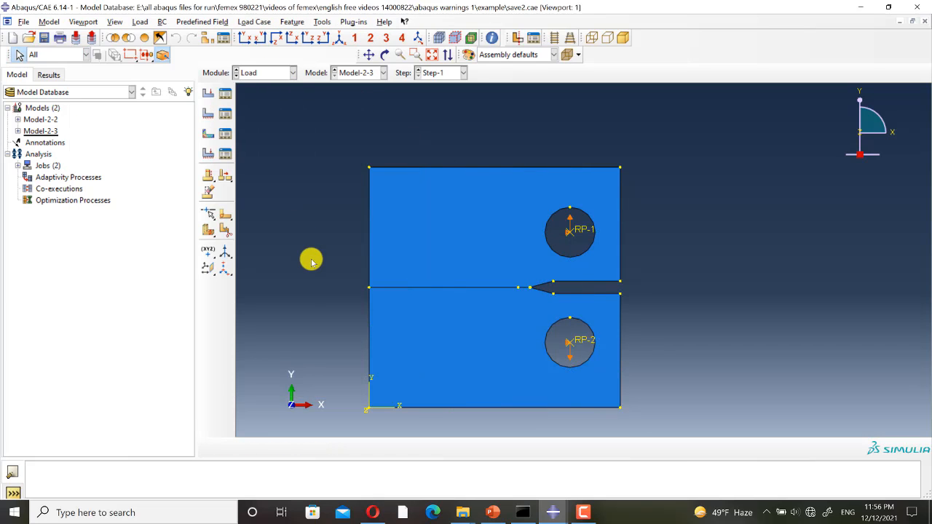
{"action": "mouse_move", "coordinate": [332, 262]}
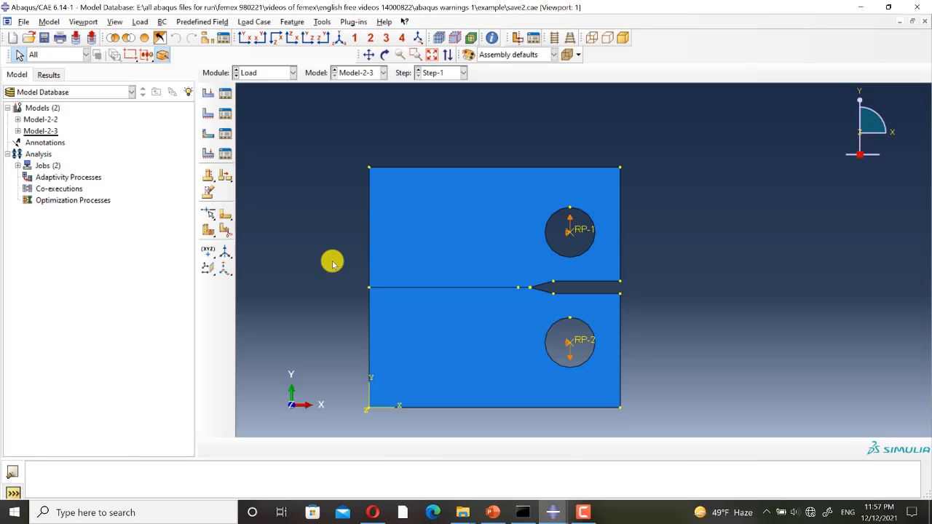
{"action": "mouse_move", "coordinate": [264, 135]}
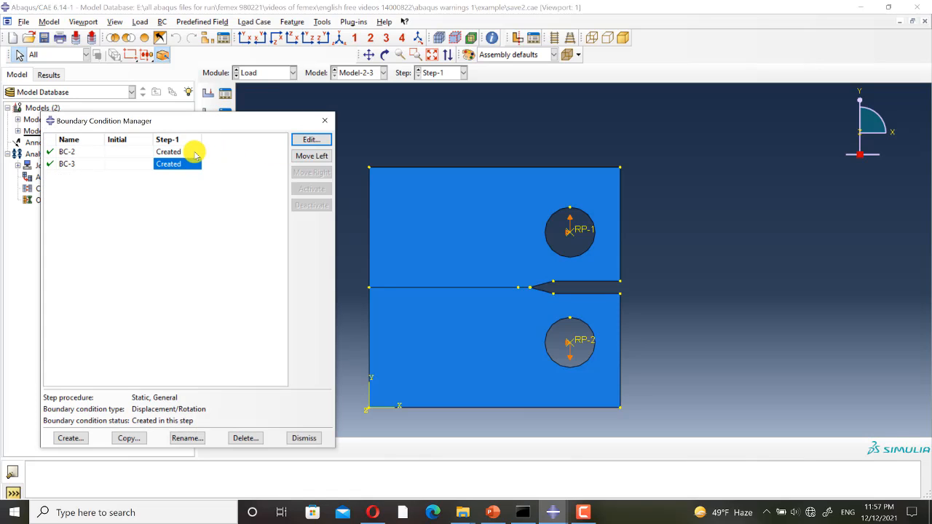
{"action": "left_click", "coordinate": [311, 139]}
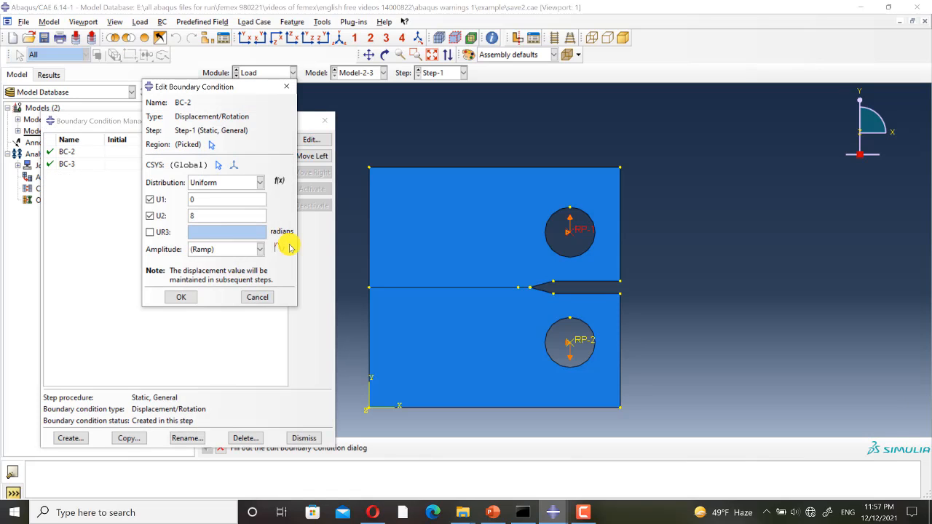
{"action": "left_click", "coordinate": [180, 297]}
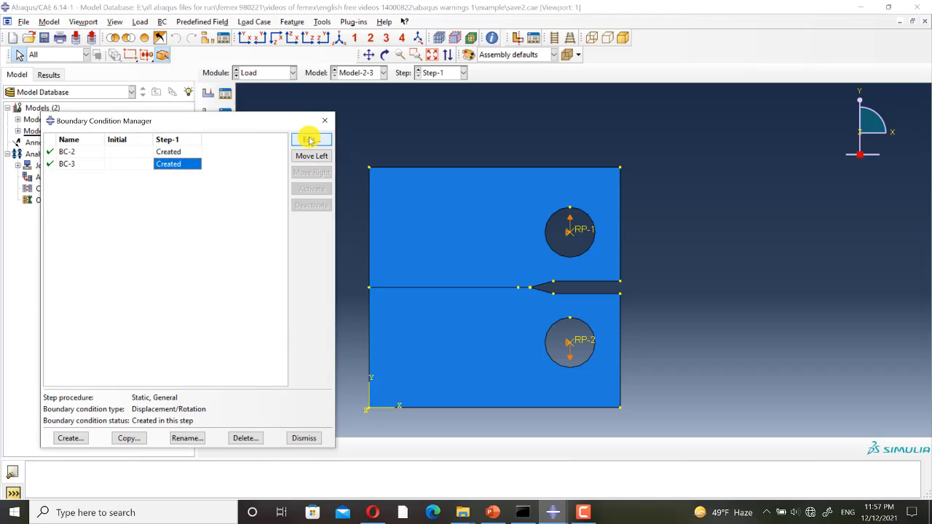
{"action": "left_click", "coordinate": [310, 140]}
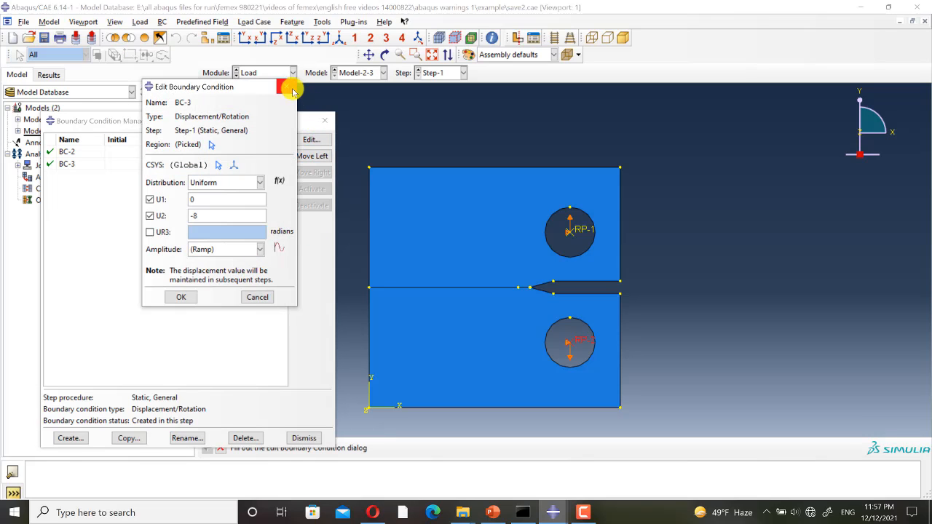
{"action": "left_click", "coordinate": [265, 73]}
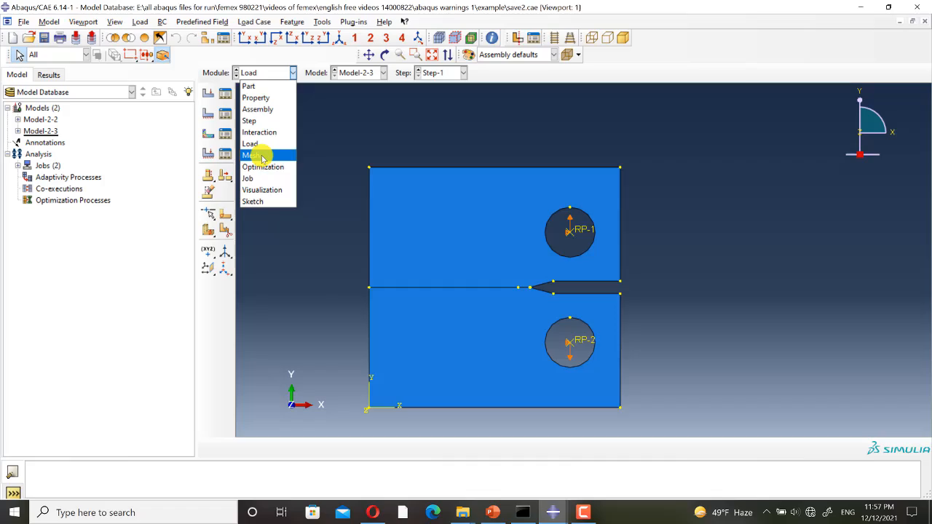
Move to the Job module to list Job-2-2 (aborted) and Job-2-3
{"action": "left_click", "coordinate": [251, 154]}
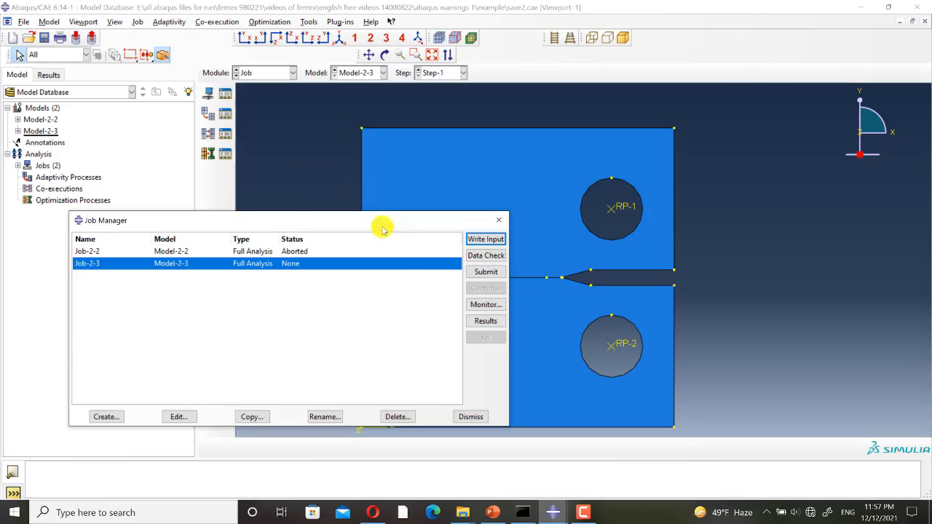
Open Job-2-3's monitor and scroll through its analysis warnings
{"action": "left_click", "coordinate": [486, 304]}
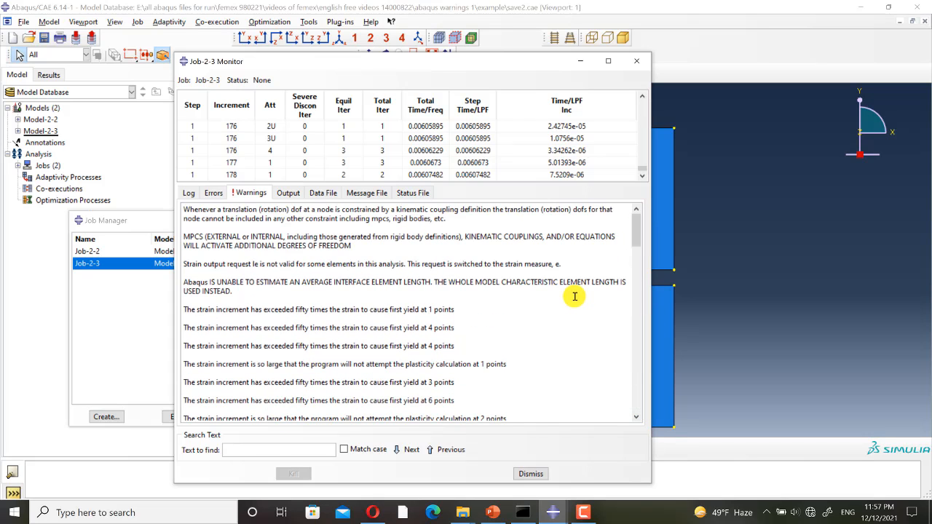
{"action": "mouse_move", "coordinate": [628, 246]}
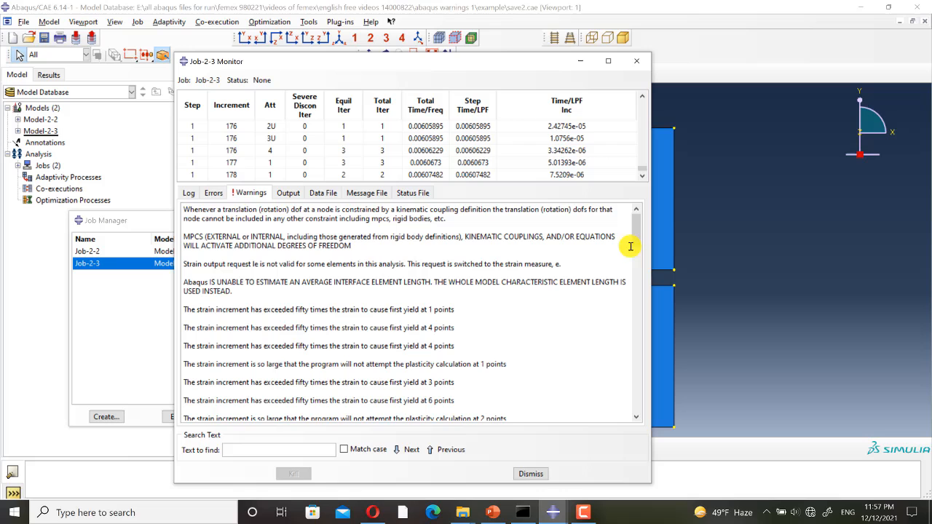
{"action": "left_click_drag", "start_coordinate": [635, 246], "coordinate": [635, 283]}
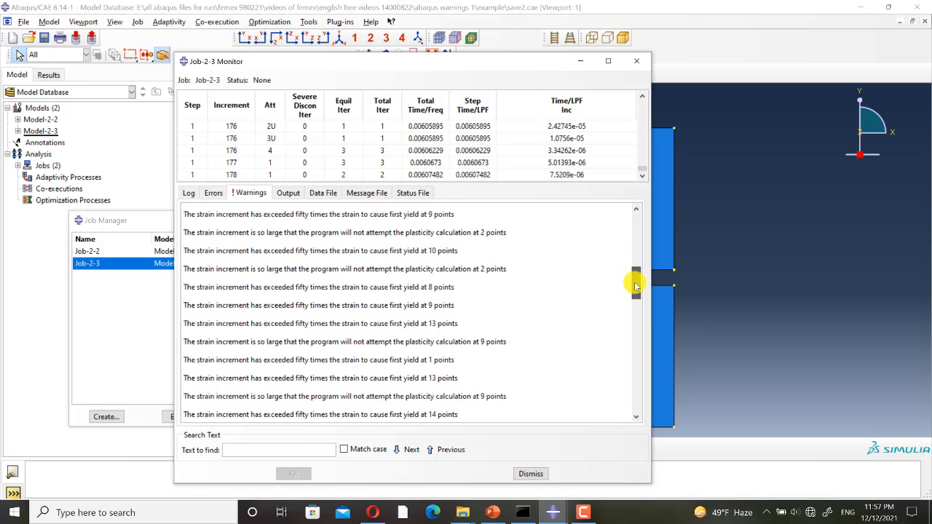
{"action": "left_click_drag", "start_coordinate": [635, 284], "coordinate": [635, 405]}
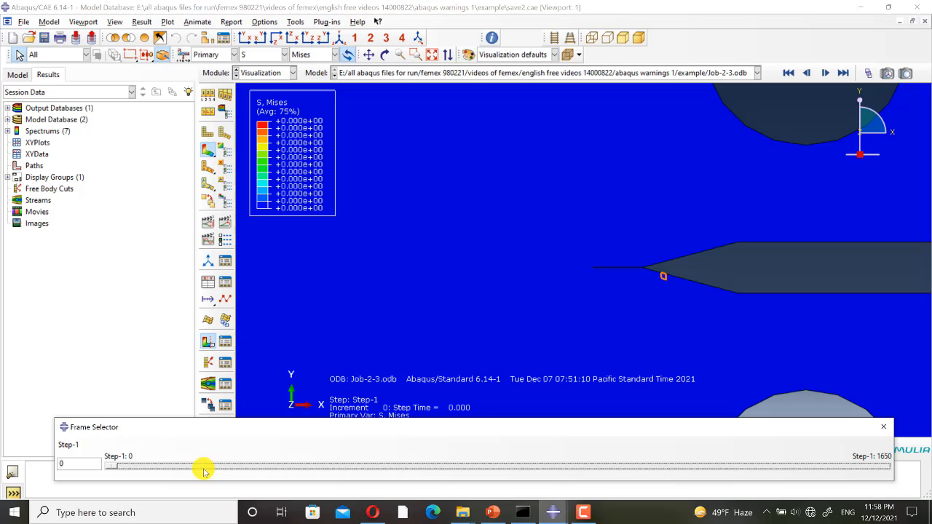
Scrub the Frame Selector from frame 0 toward 1650, animating crack growth with stress at its tip
{"action": "left_click_drag", "start_coordinate": [204, 467], "coordinate": [148, 467]}
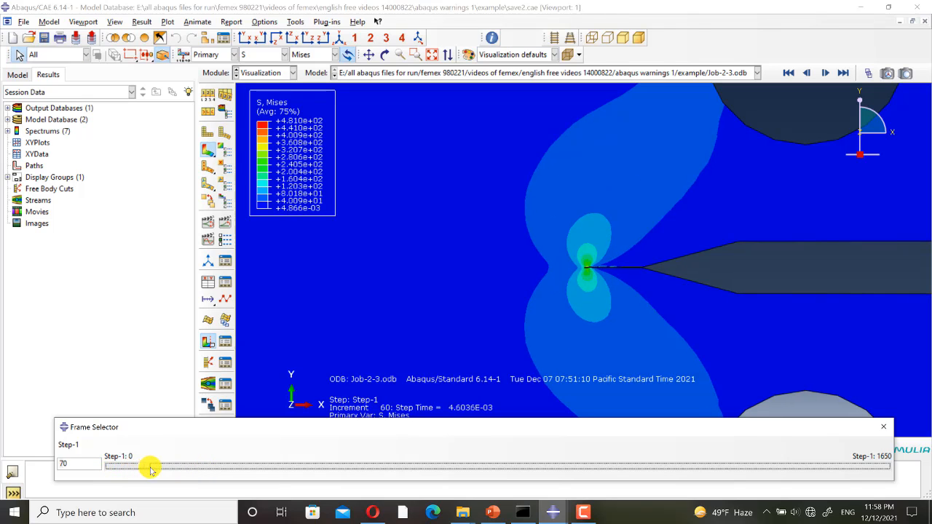
{"action": "left_click_drag", "start_coordinate": [152, 467], "coordinate": [283, 467]}
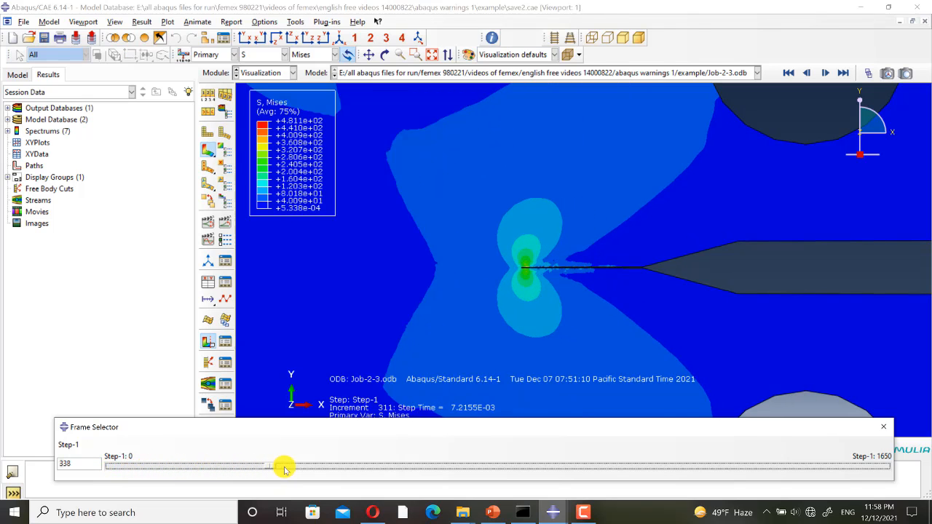
{"action": "left_click_drag", "start_coordinate": [284, 466], "coordinate": [428, 465]}
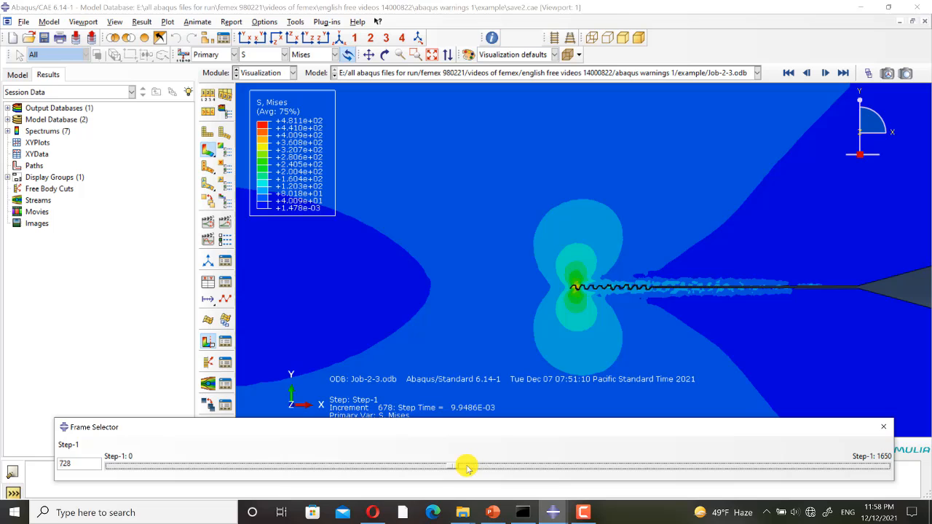
{"action": "left_click_drag", "start_coordinate": [466, 464], "coordinate": [754, 464]}
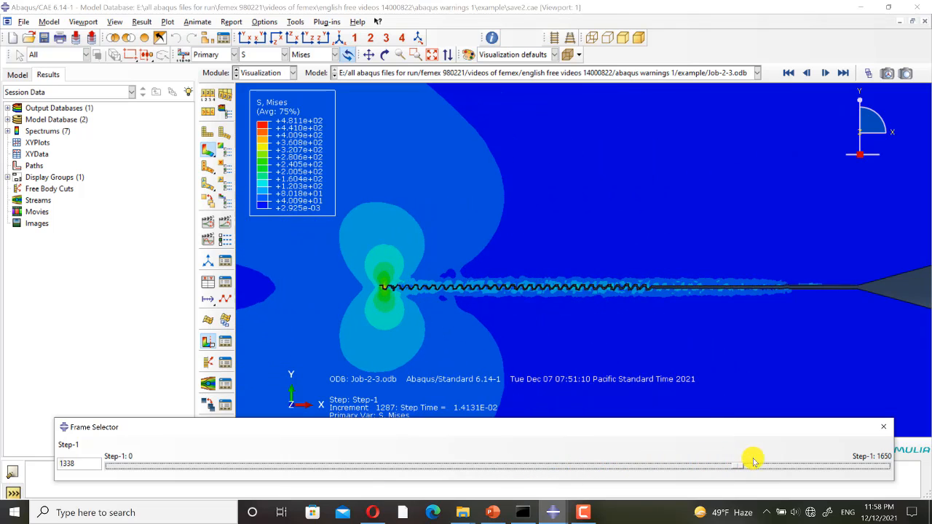
{"action": "left_click_drag", "start_coordinate": [754, 462], "coordinate": [880, 463]}
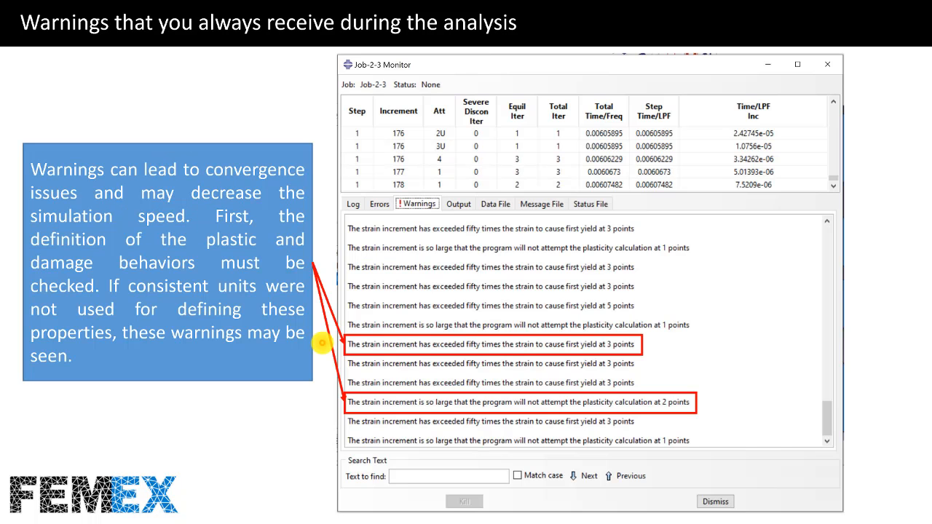
{"action": "mouse_move", "coordinate": [337, 403]}
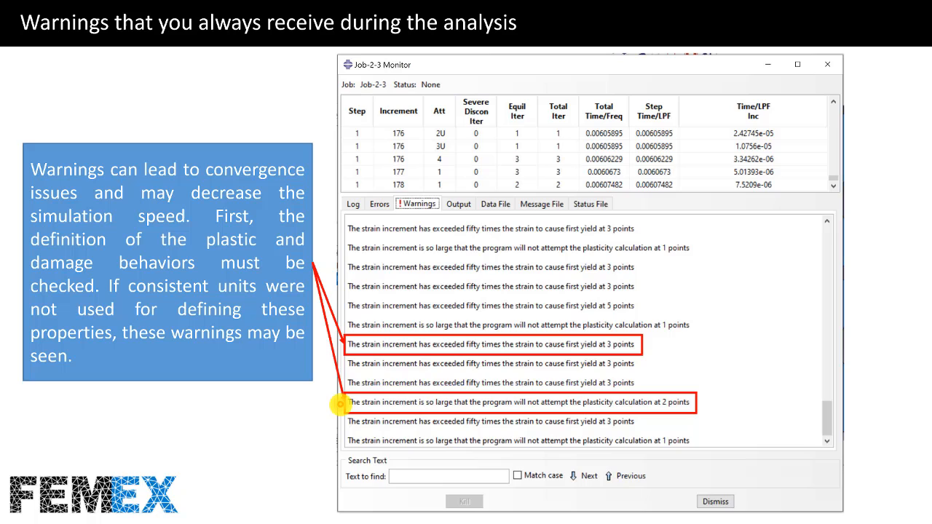